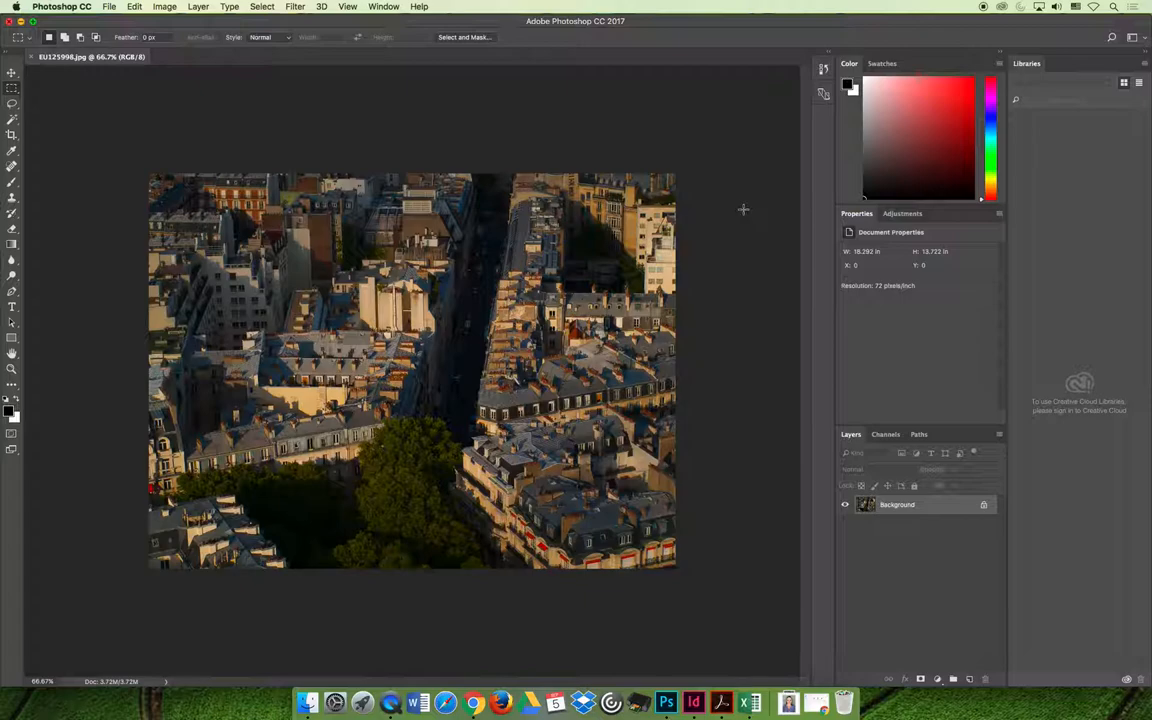
{"action": "mouse_move", "coordinate": [113, 66]}
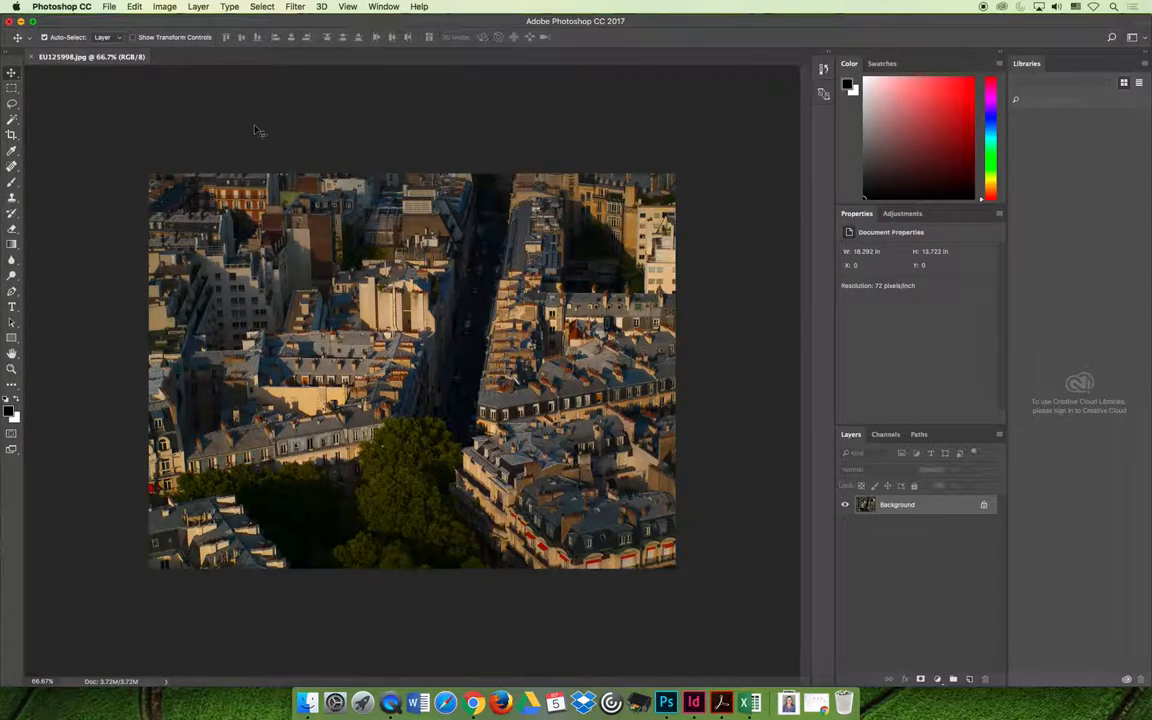
- Open the Image menu for the Paris rooftop photo to reveal Image Size
{"action": "left_click", "coordinate": [164, 7]}
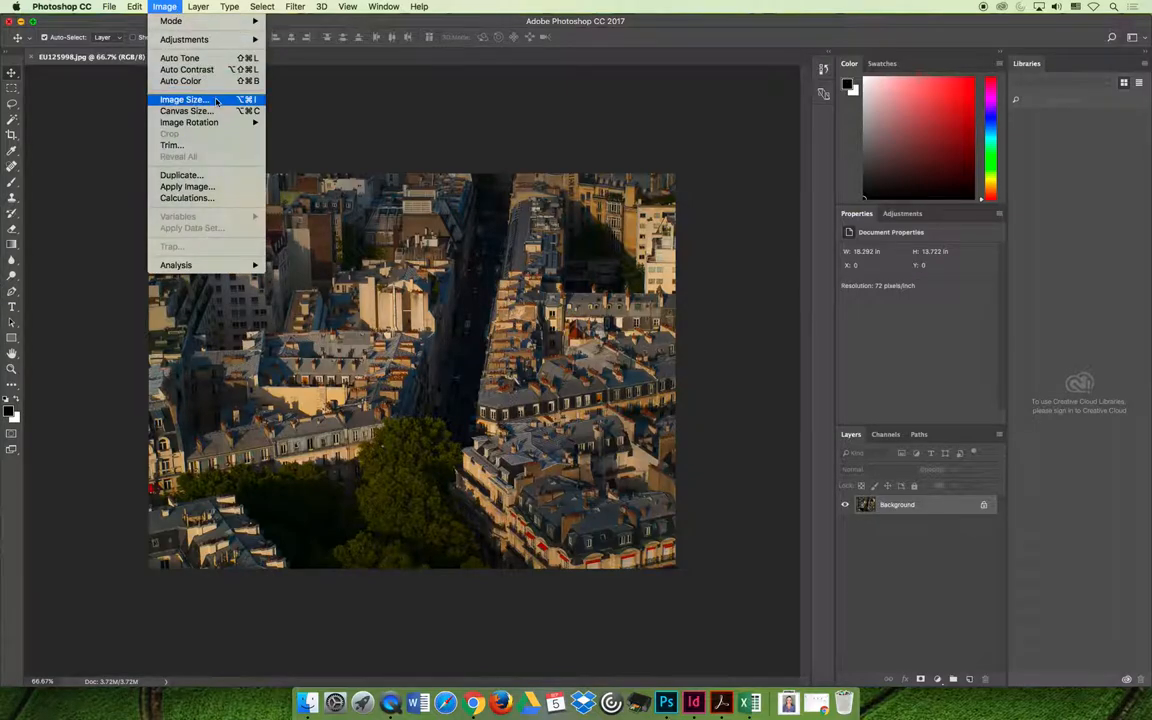
- Open Image Size (1317 × 988 px, 72 ppi) and move the dialog into clearer view
{"action": "left_click", "coordinate": [183, 99]}
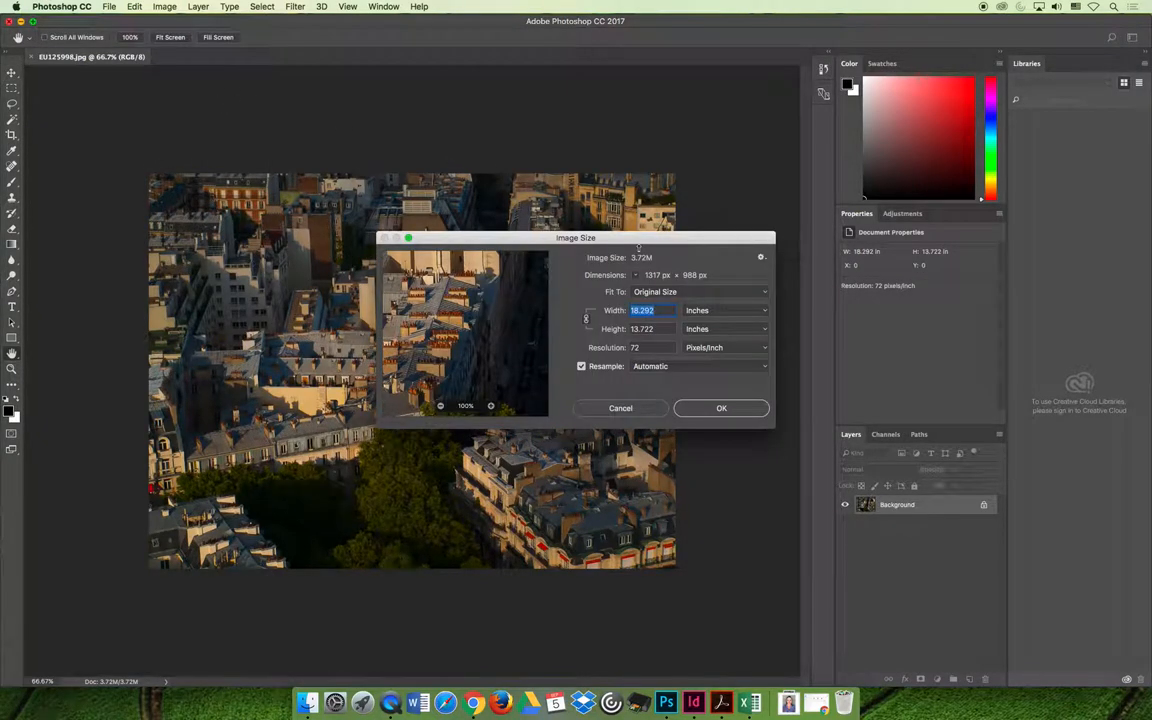
{"action": "mouse_move", "coordinate": [723, 275]}
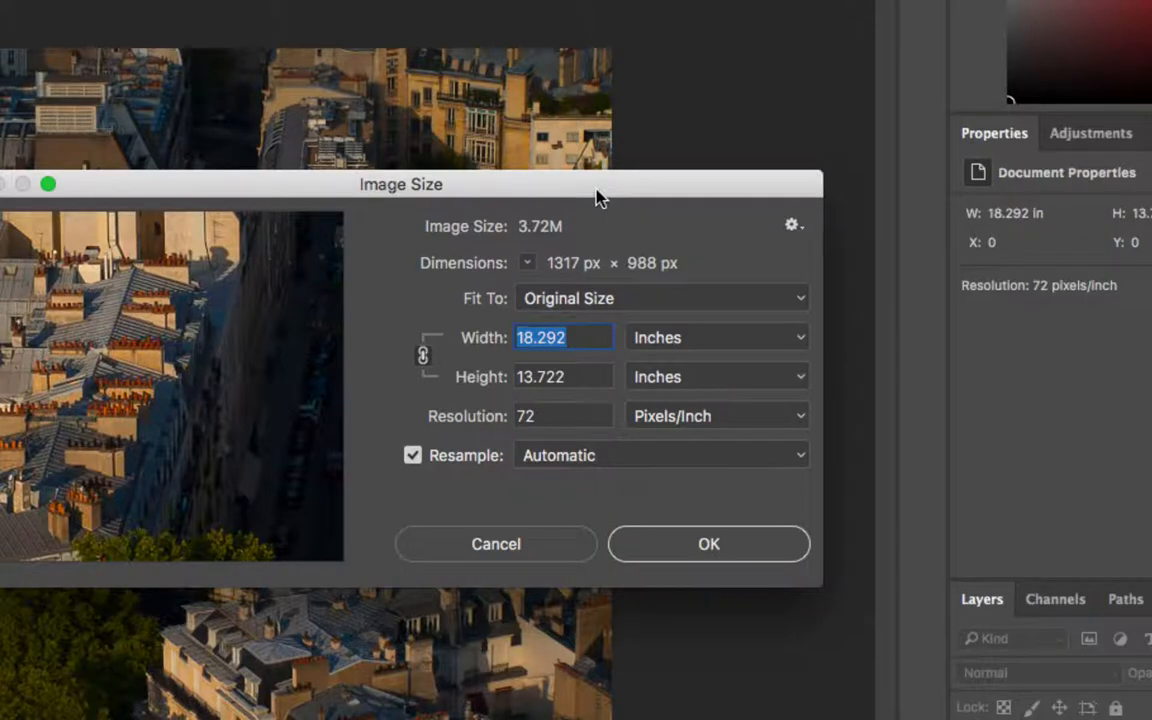
{"action": "left_click_drag", "start_coordinate": [600, 184], "coordinate": [500, 150]}
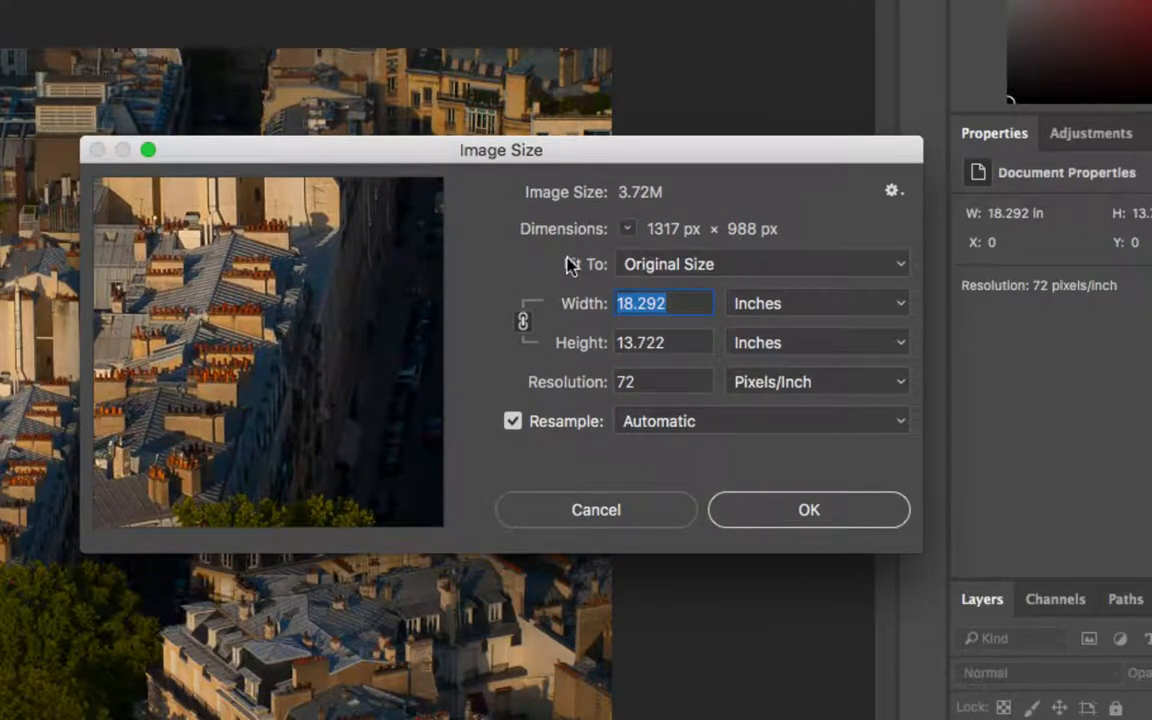
{"action": "mouse_move", "coordinate": [663, 248]}
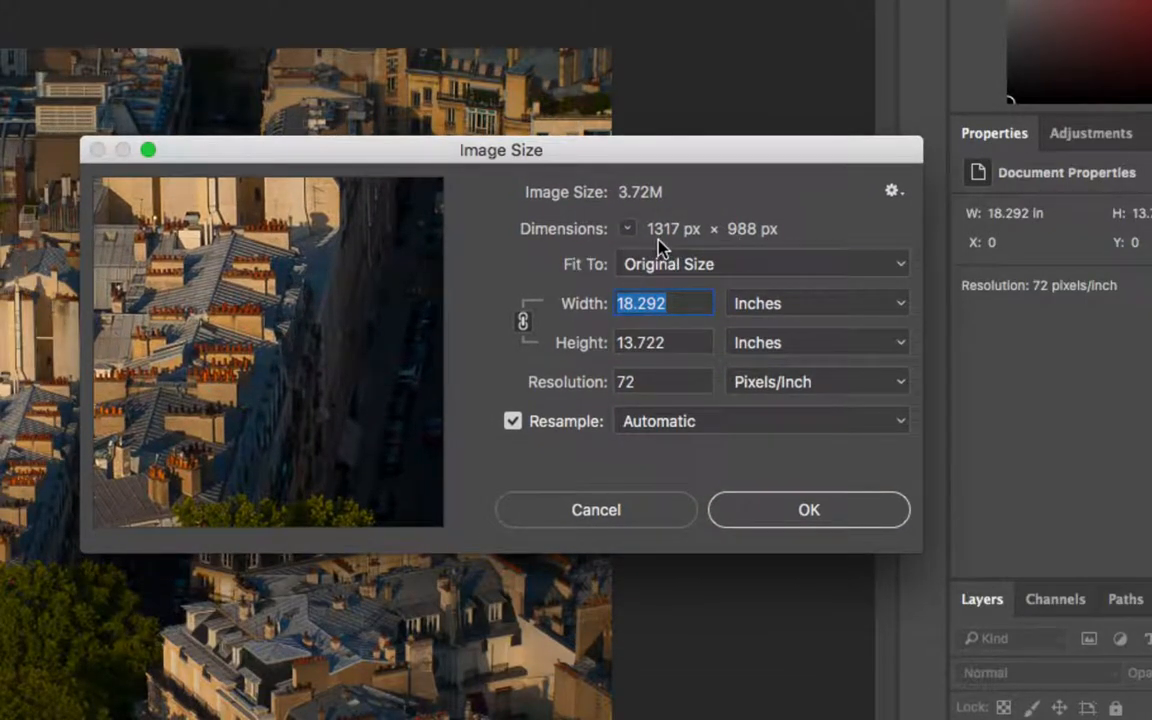
{"action": "mouse_move", "coordinate": [735, 245]}
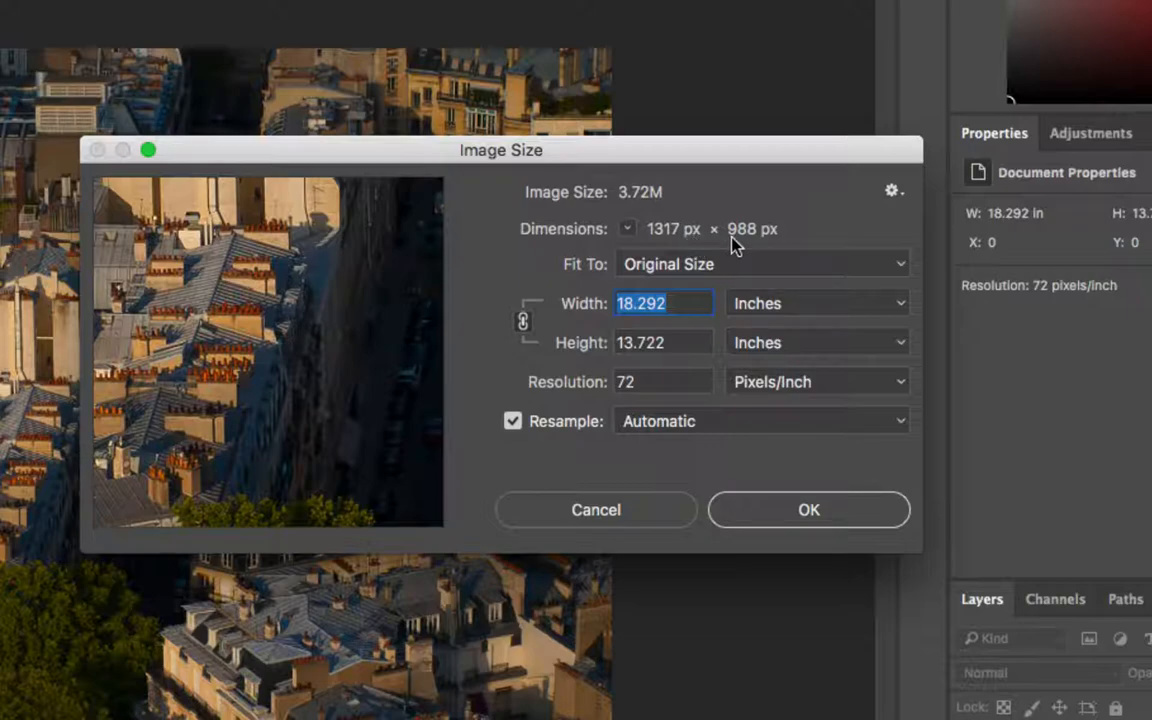
{"action": "mouse_move", "coordinate": [638, 330]}
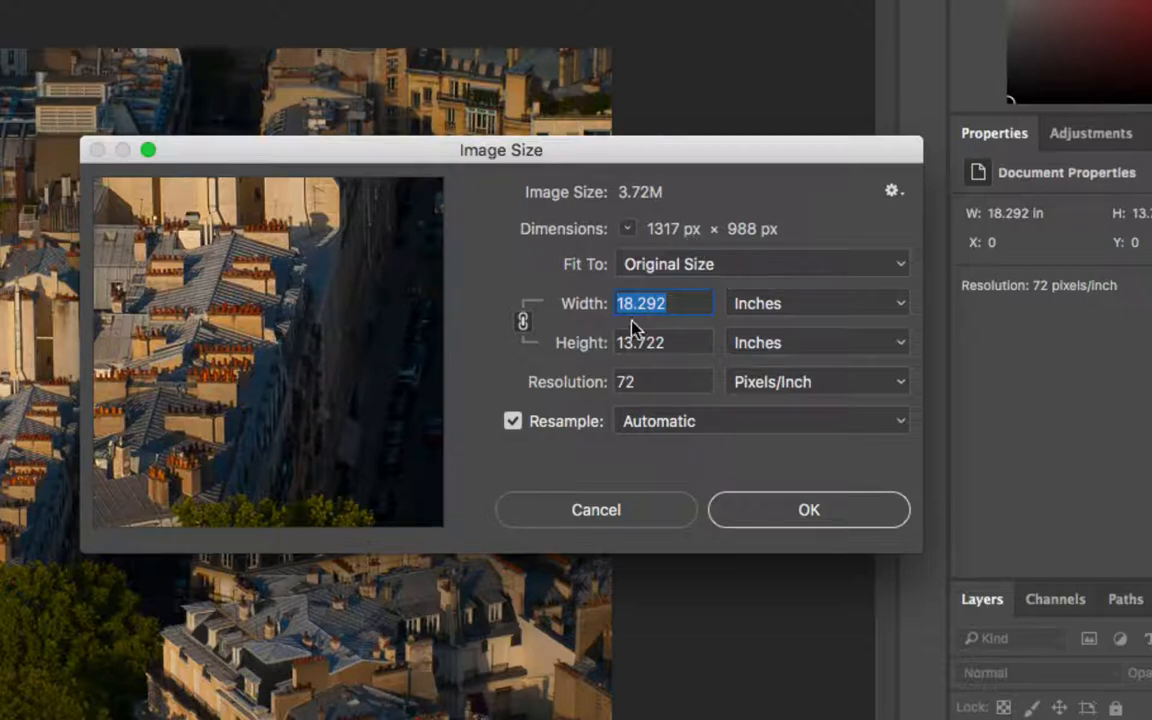
{"action": "mouse_move", "coordinate": [600, 330]}
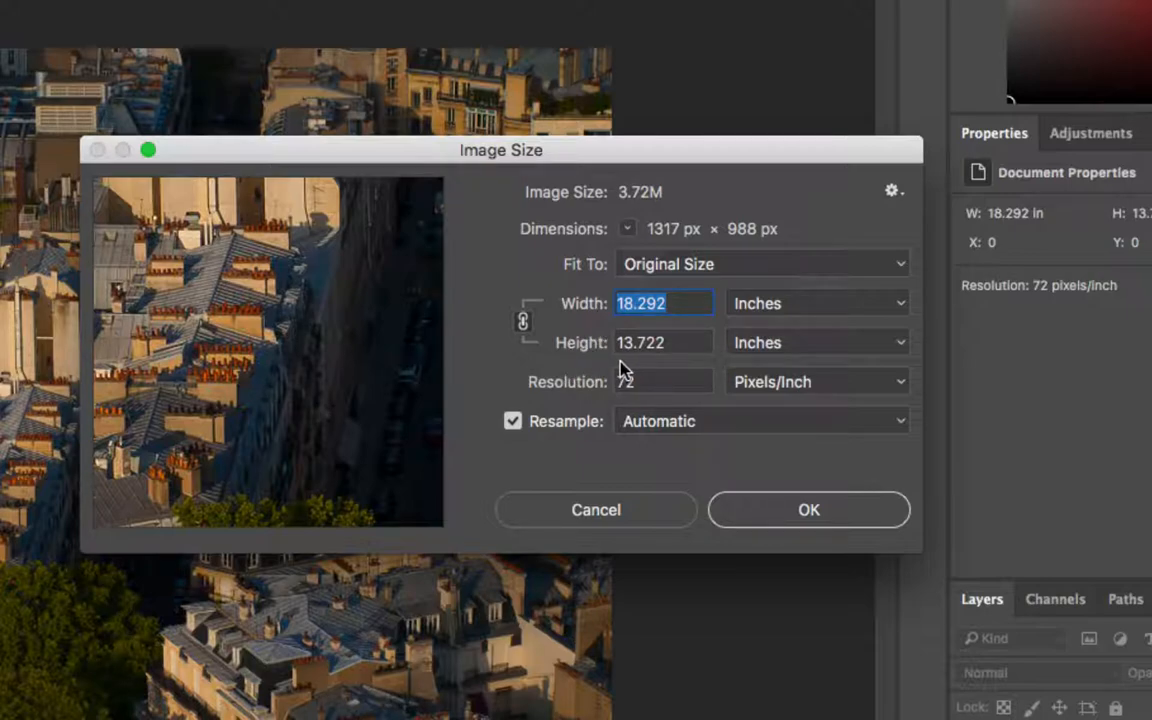
{"action": "mouse_move", "coordinate": [643, 397]}
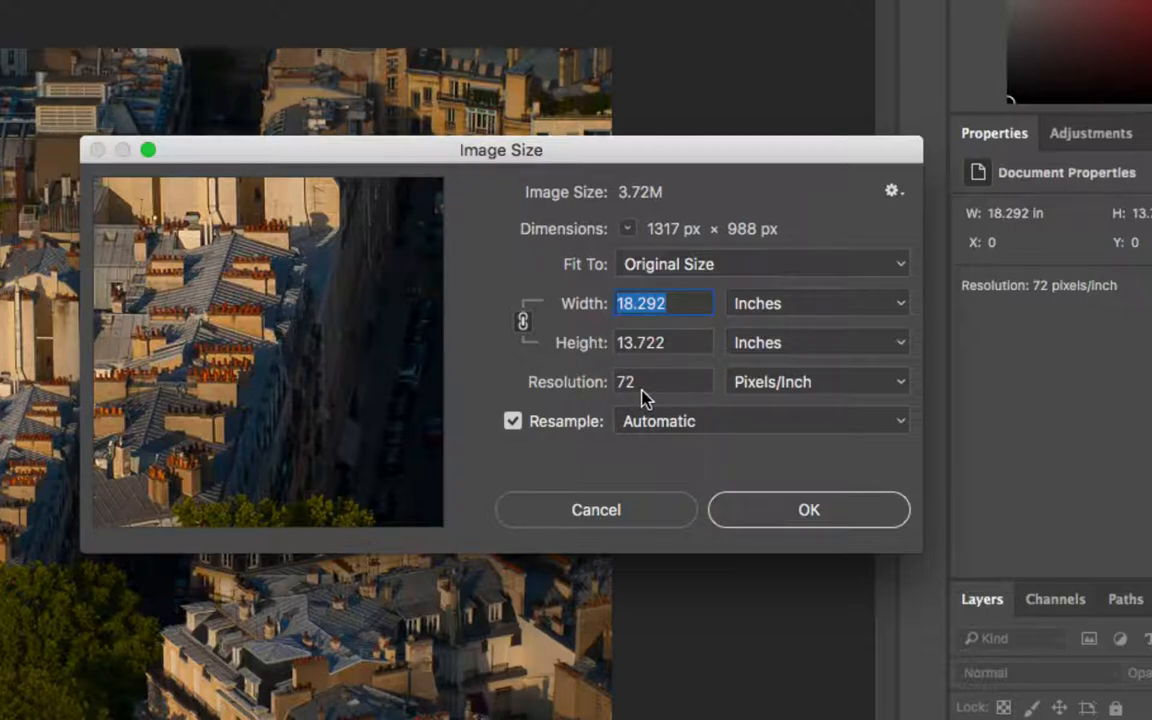
{"action": "mouse_move", "coordinate": [566, 467]}
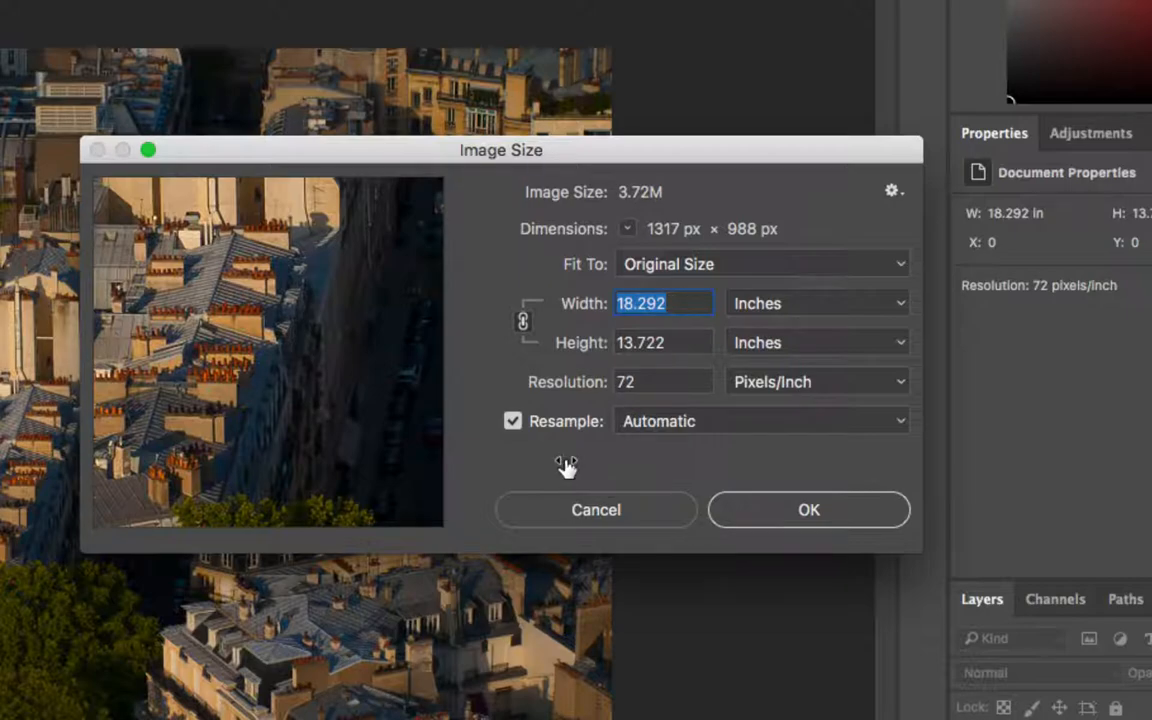
- Uncheck Resample so the pixel dimensions stay fixed at 1317 × 988
{"action": "left_click", "coordinate": [513, 421]}
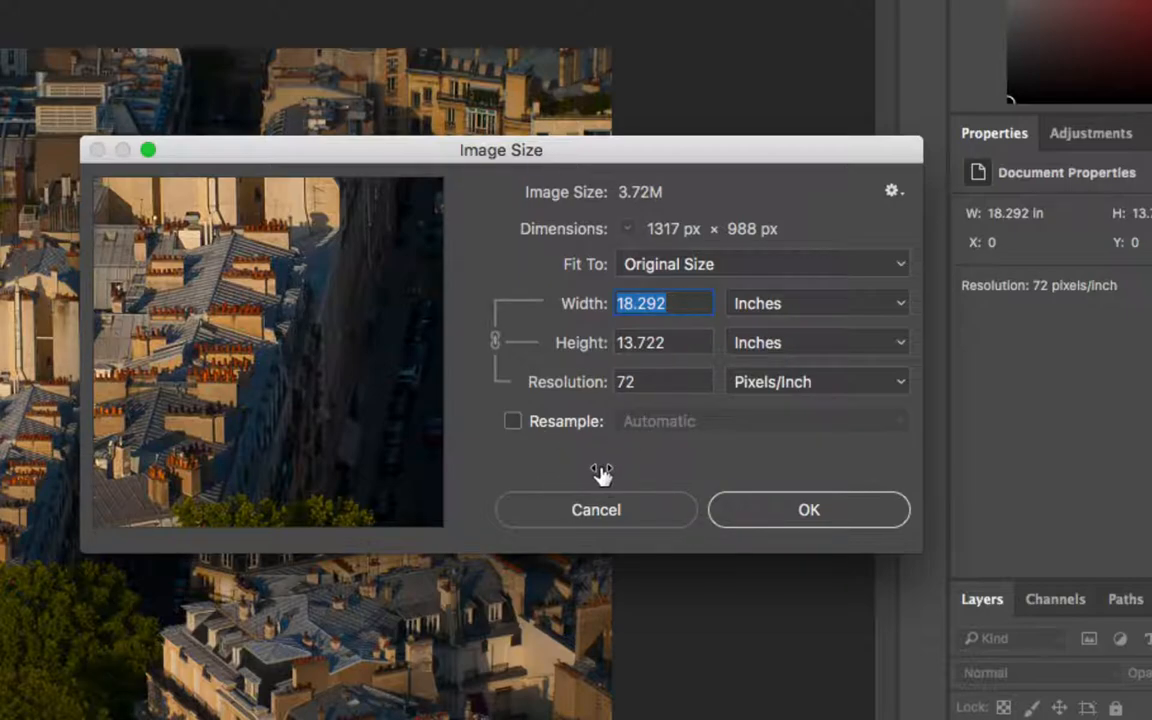
{"action": "mouse_move", "coordinate": [600, 472]}
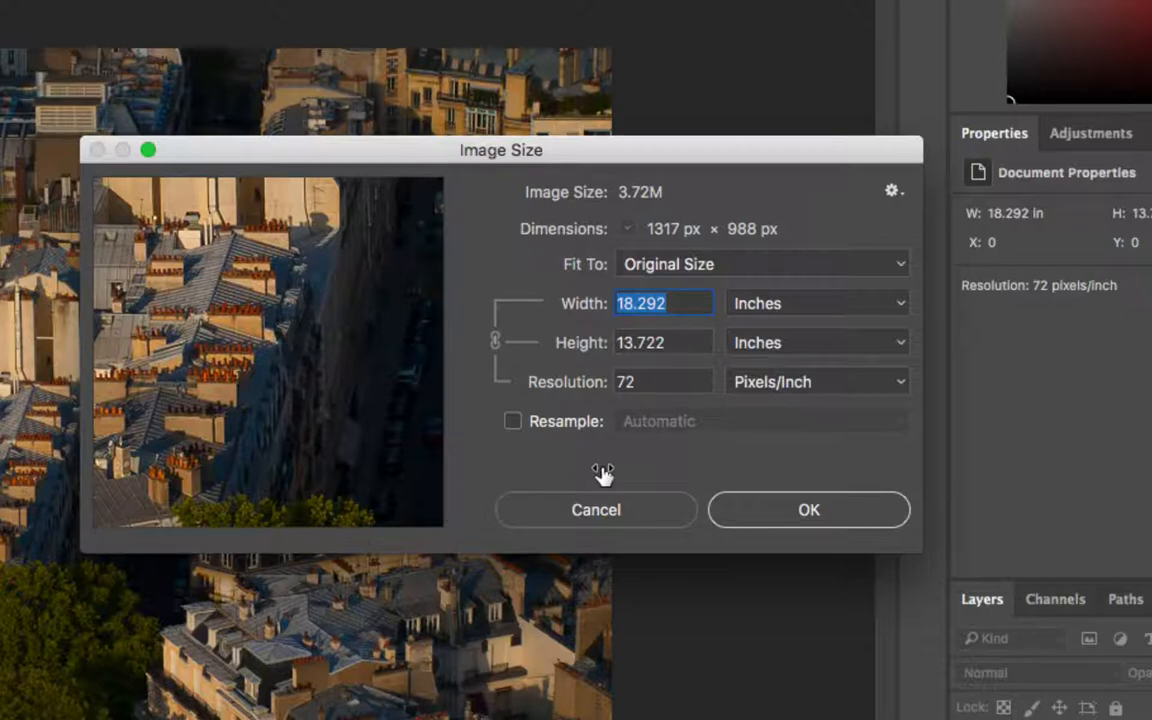
{"action": "mouse_move", "coordinate": [640, 402]}
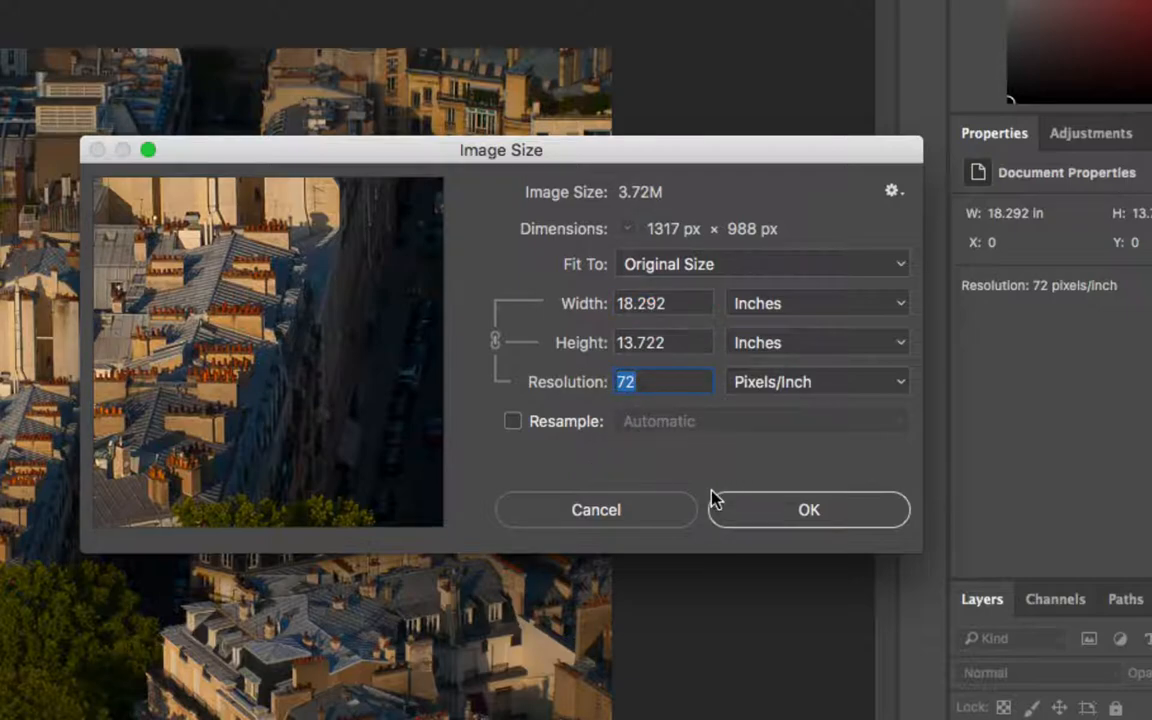
- Enter 240 pixels/inch as the resolution, giving a 5.488 × 4.117-inch print size
{"action": "type", "text": "2"}
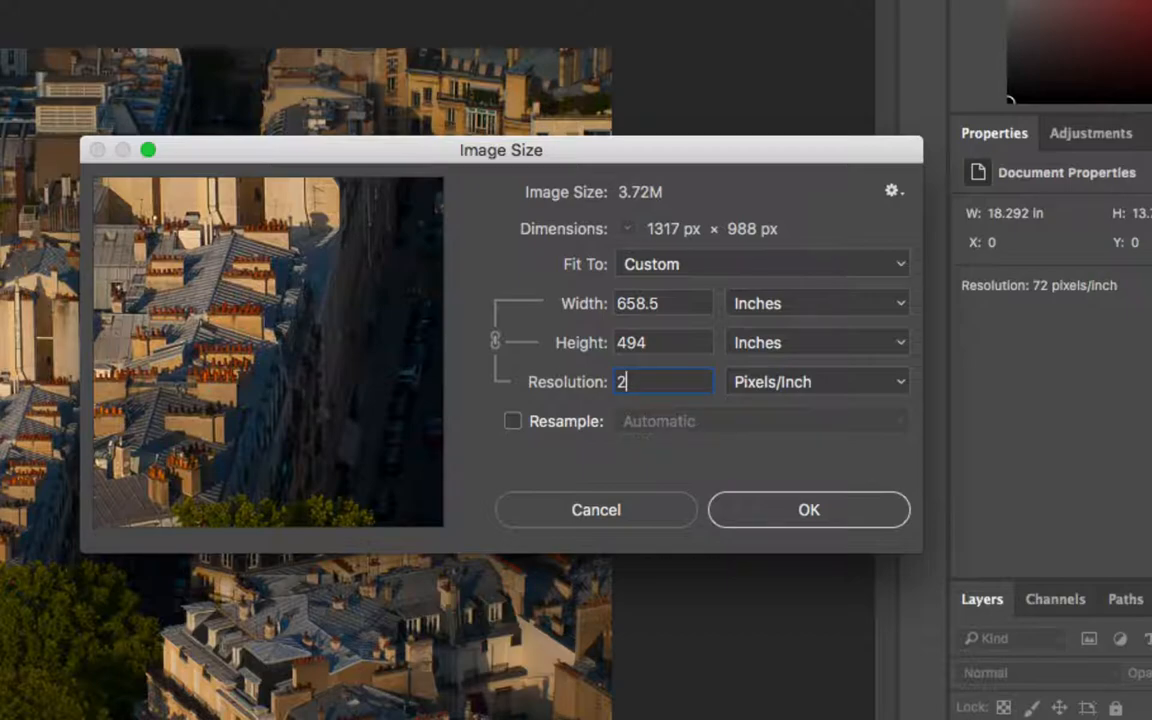
{"action": "mouse_move", "coordinate": [638, 489]}
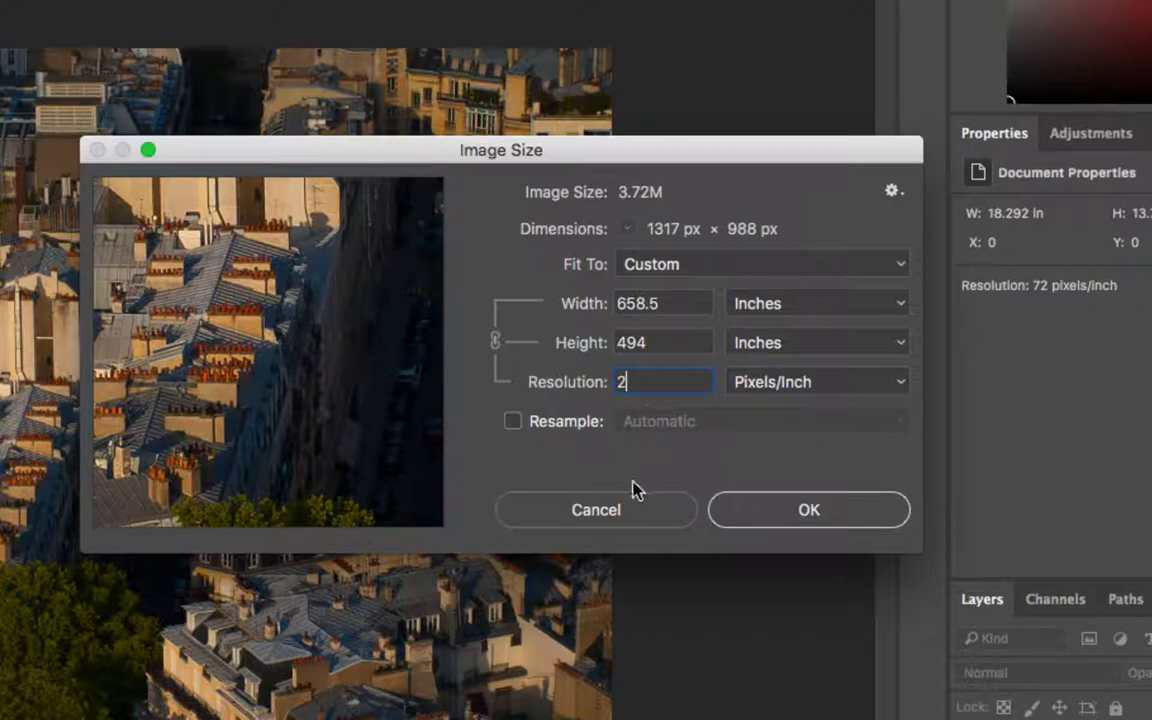
{"action": "type", "text": "40"}
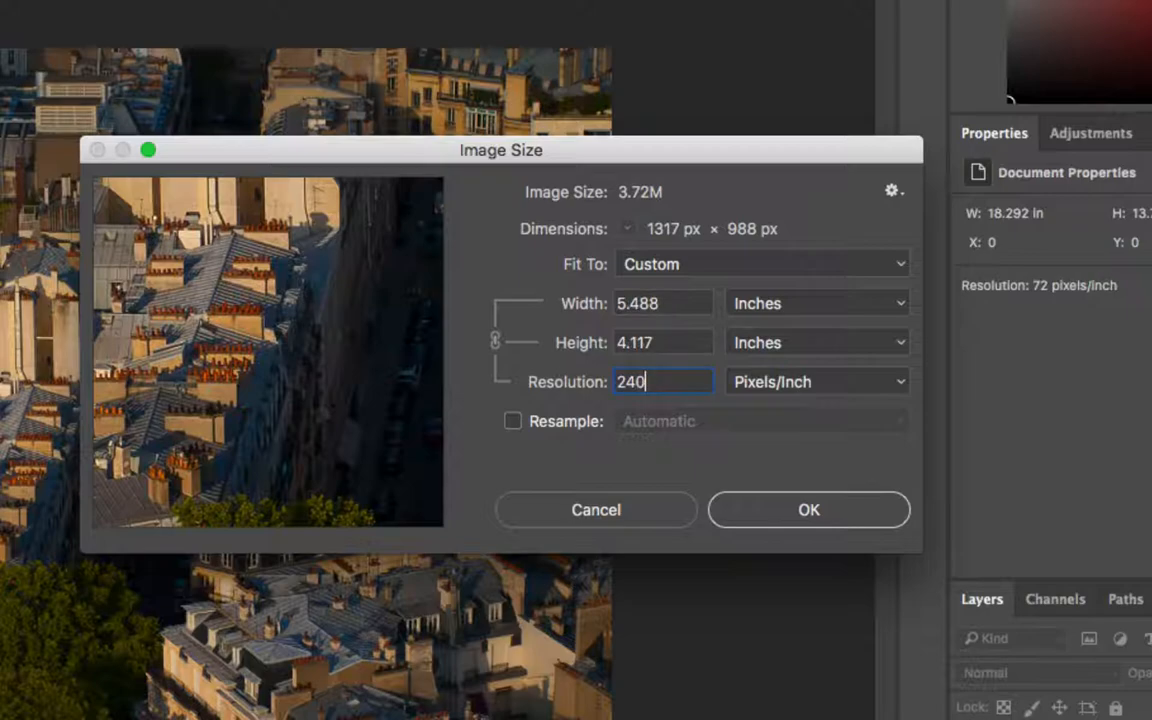
{"action": "mouse_move", "coordinate": [700, 328]}
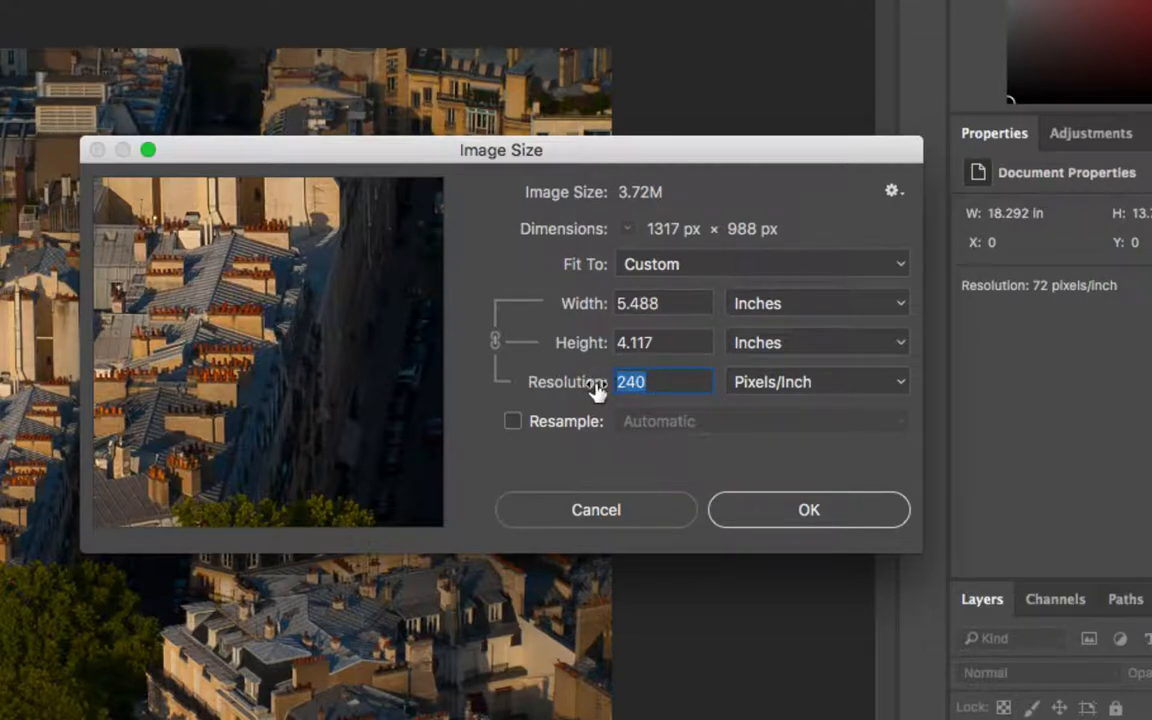
{"action": "mouse_move", "coordinate": [596, 390]}
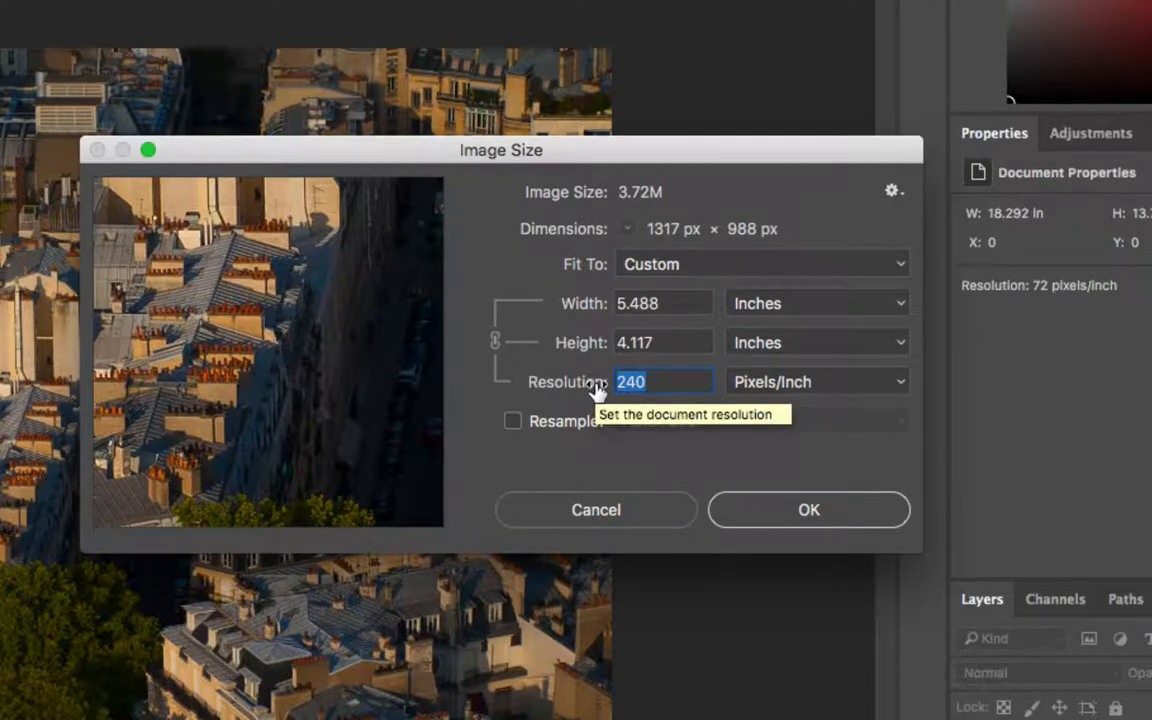
- Change the resolution to 300 pixels/inch, shrinking print size to 4.39 × 3.293 inches
{"action": "type", "text": "300"}
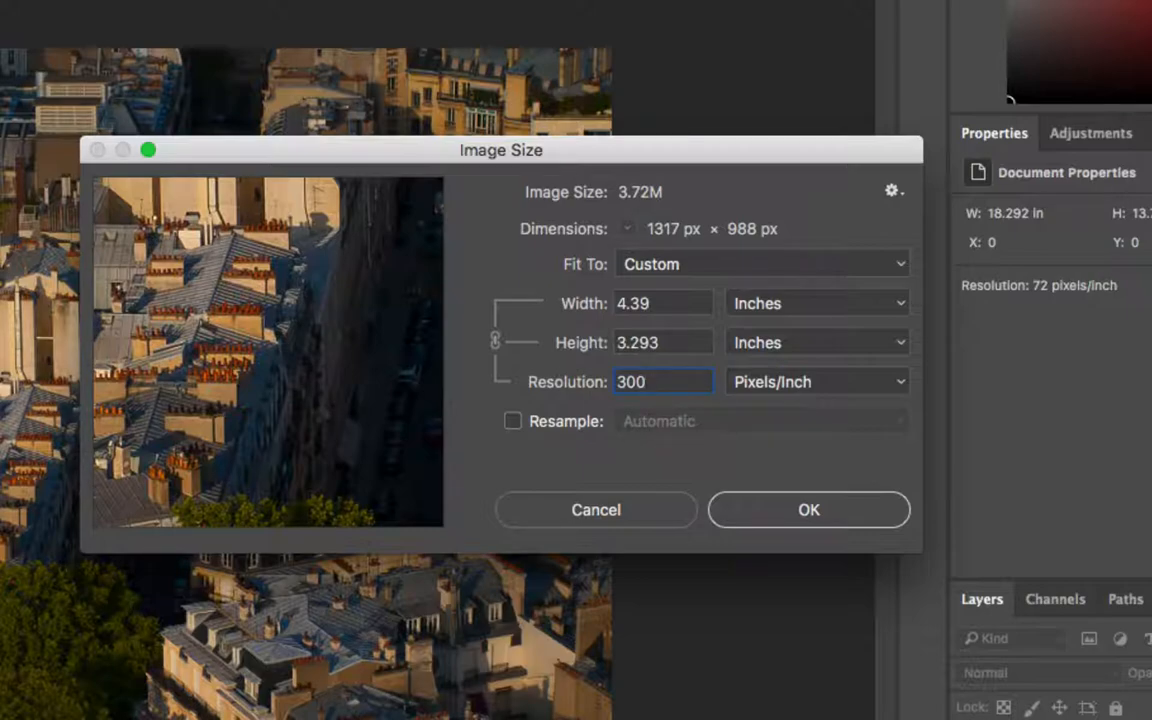
{"action": "left_click", "coordinate": [663, 381]}
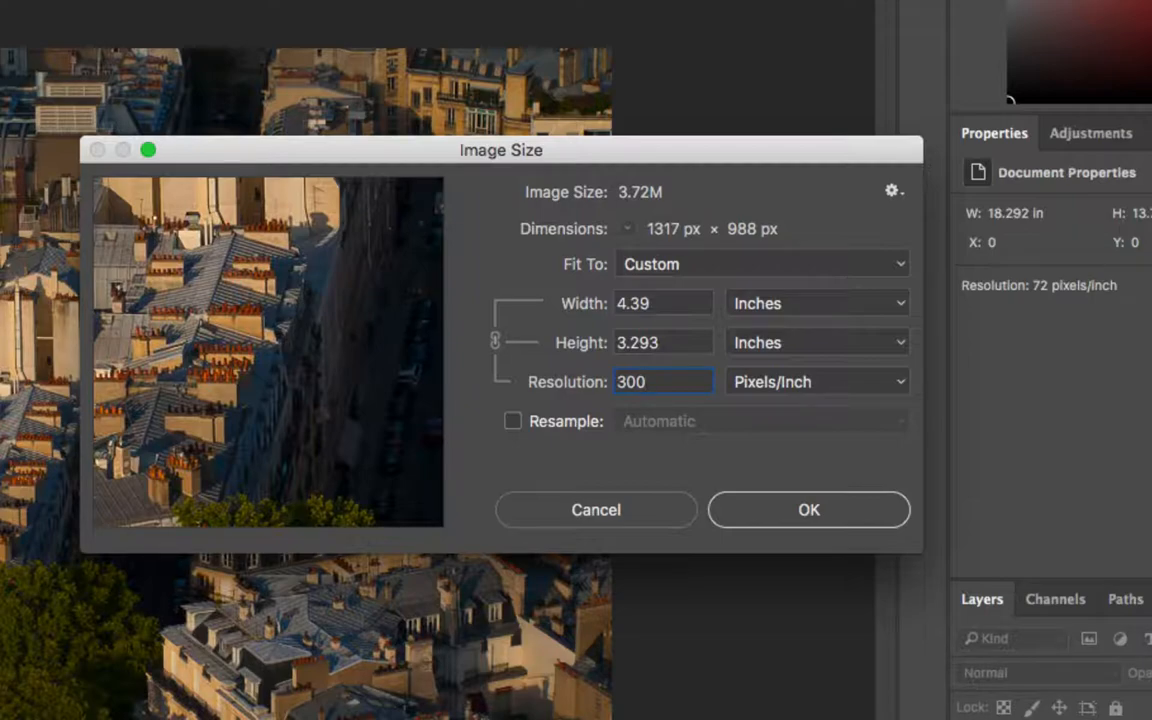
{"action": "left_click", "coordinate": [662, 381]}
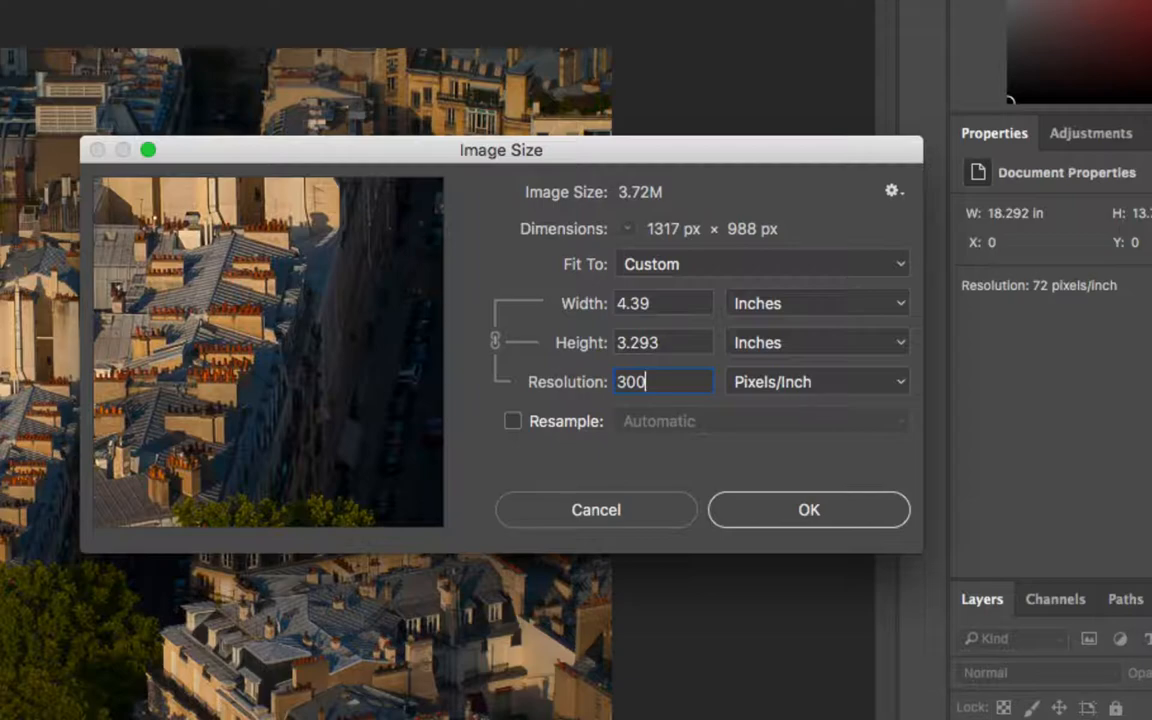
{"action": "mouse_move", "coordinate": [678, 303]}
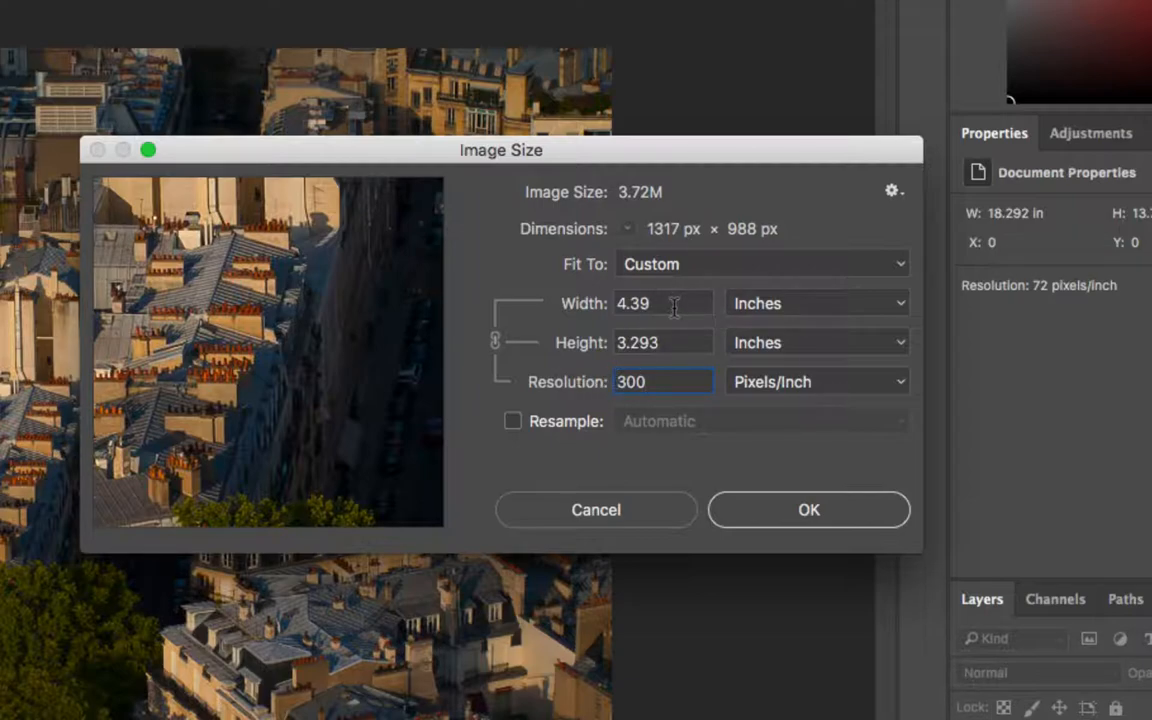
{"action": "mouse_move", "coordinate": [675, 342]}
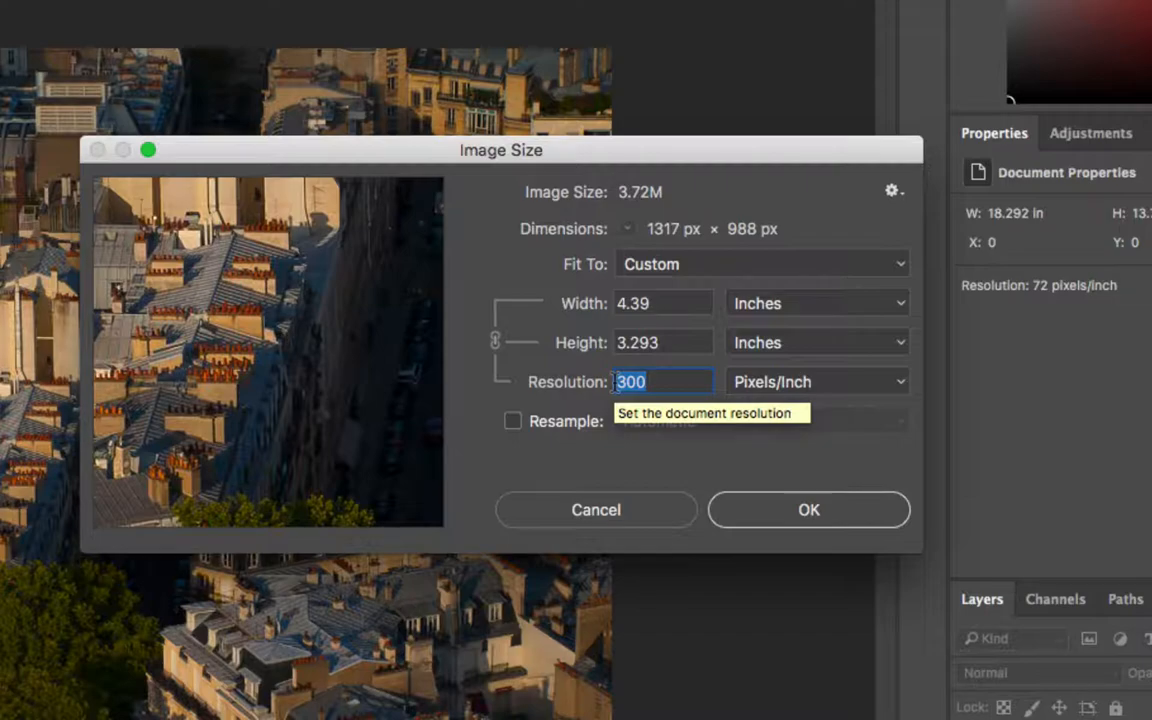
- Enter 240 pixels/inch again, restoring the 5.488 × 4.117-inch print size
{"action": "type", "text": "240"}
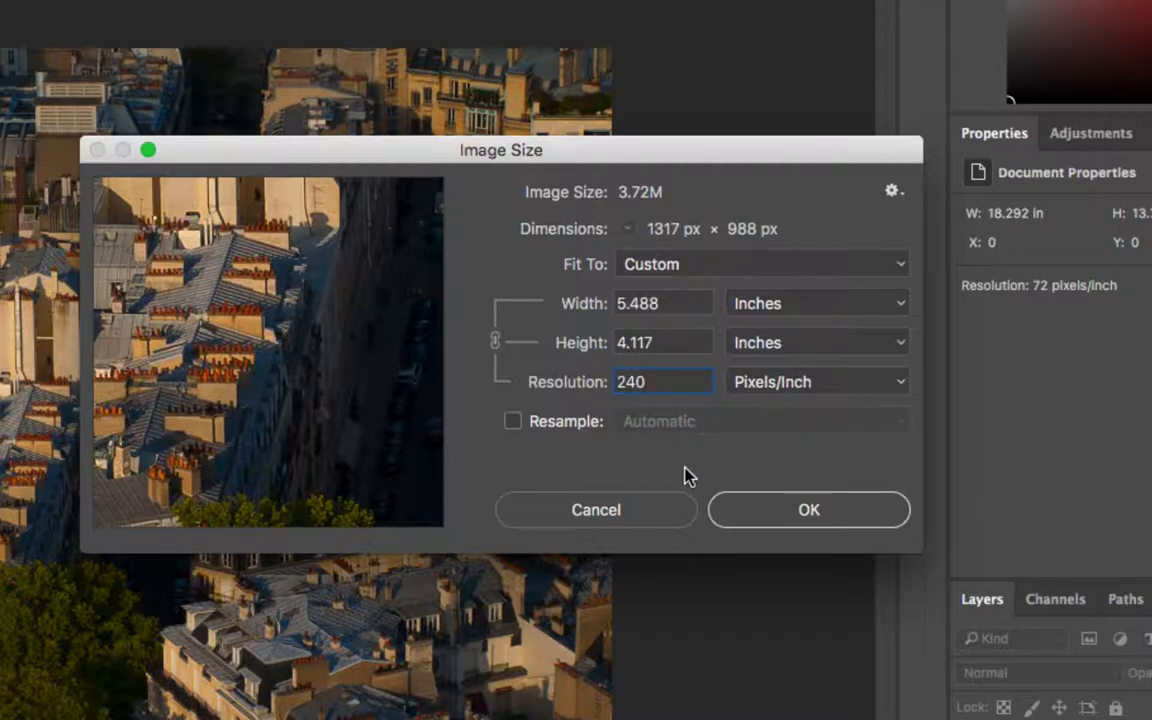
{"action": "mouse_move", "coordinate": [688, 475]}
{"action": "type", "text": "72"}
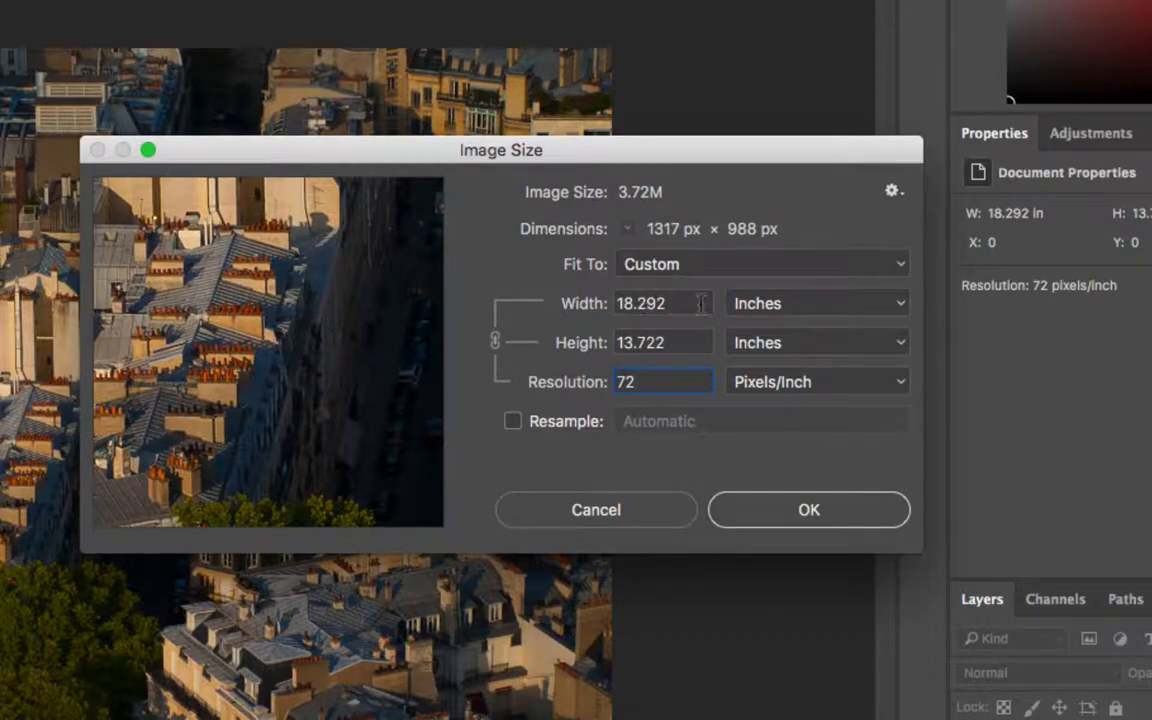
{"action": "mouse_move", "coordinate": [595, 370]}
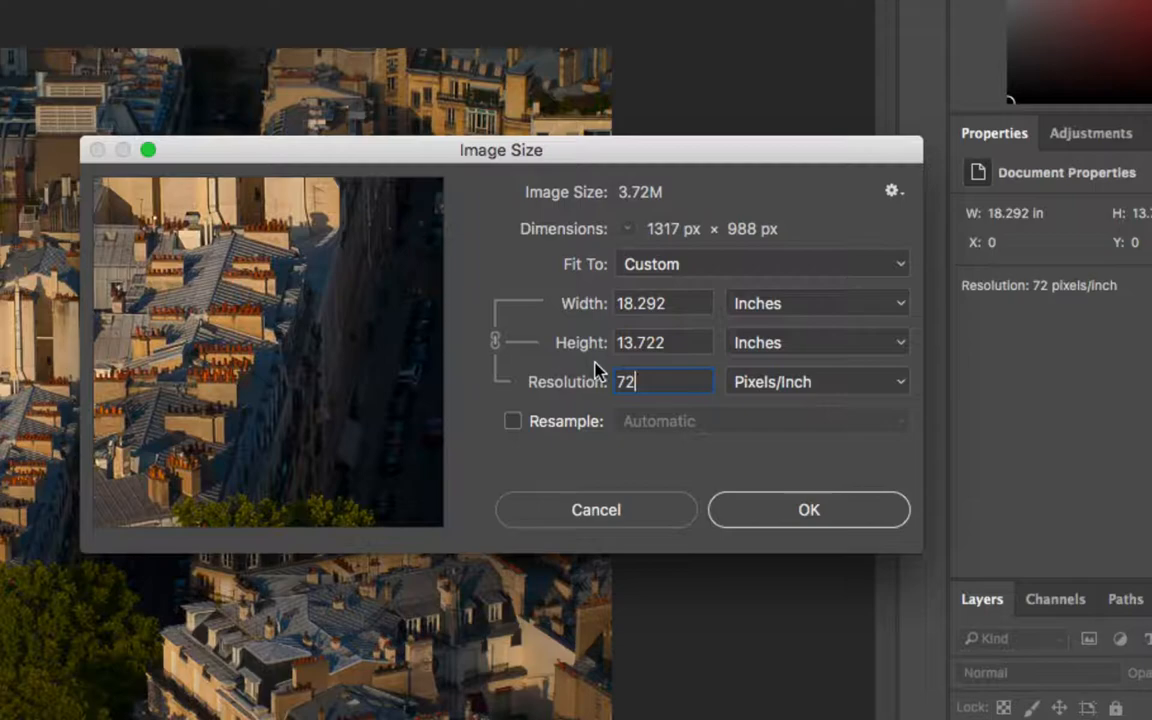
{"action": "mouse_move", "coordinate": [808, 510]}
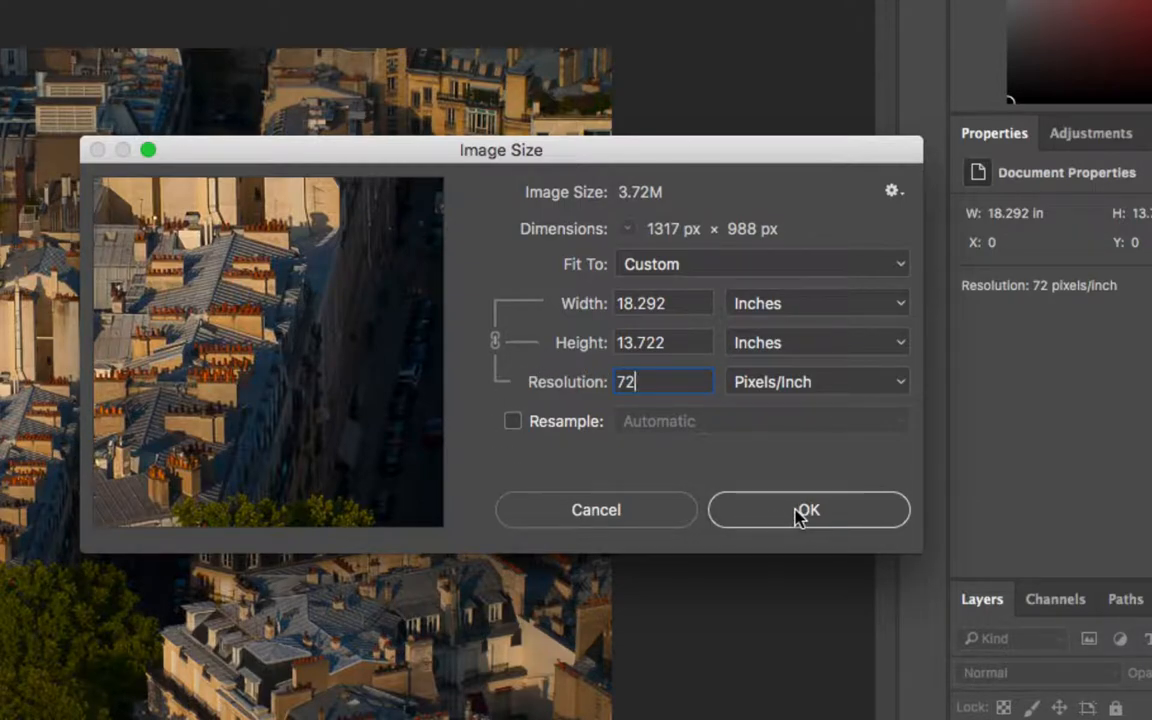
- Confirm the image size, then frame a 7 × 5 in crop over the rooftops and street
{"action": "left_click", "coordinate": [808, 510]}
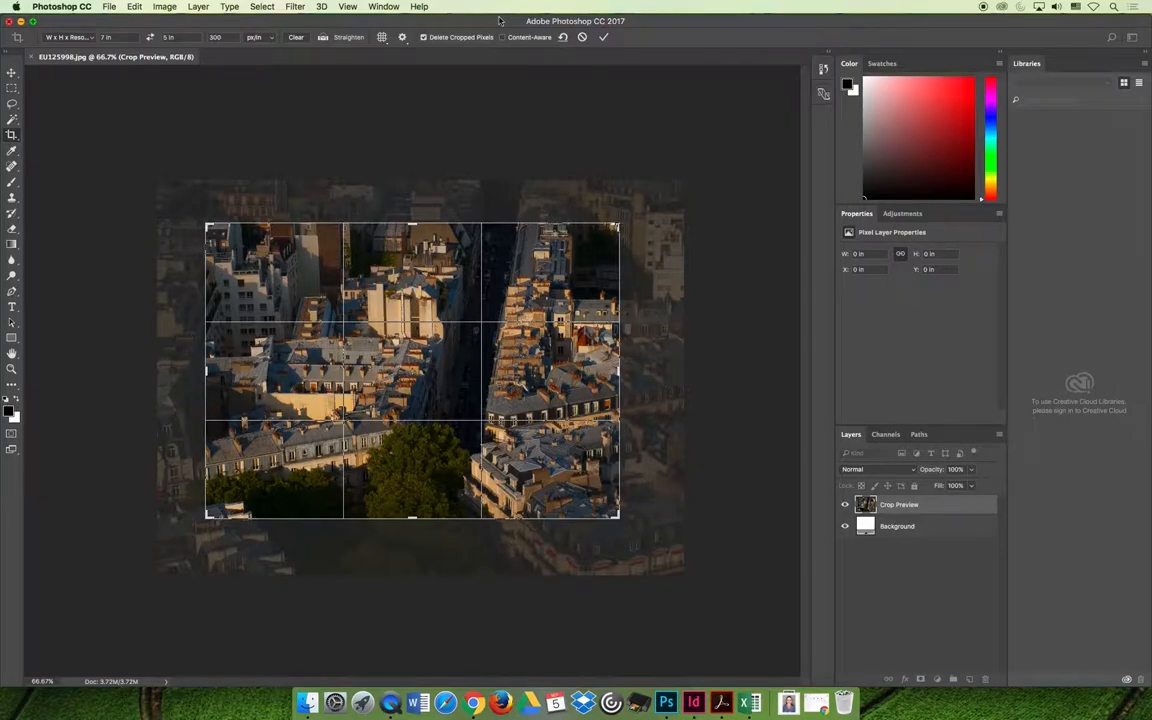
{"action": "left_click", "coordinate": [382, 37]}
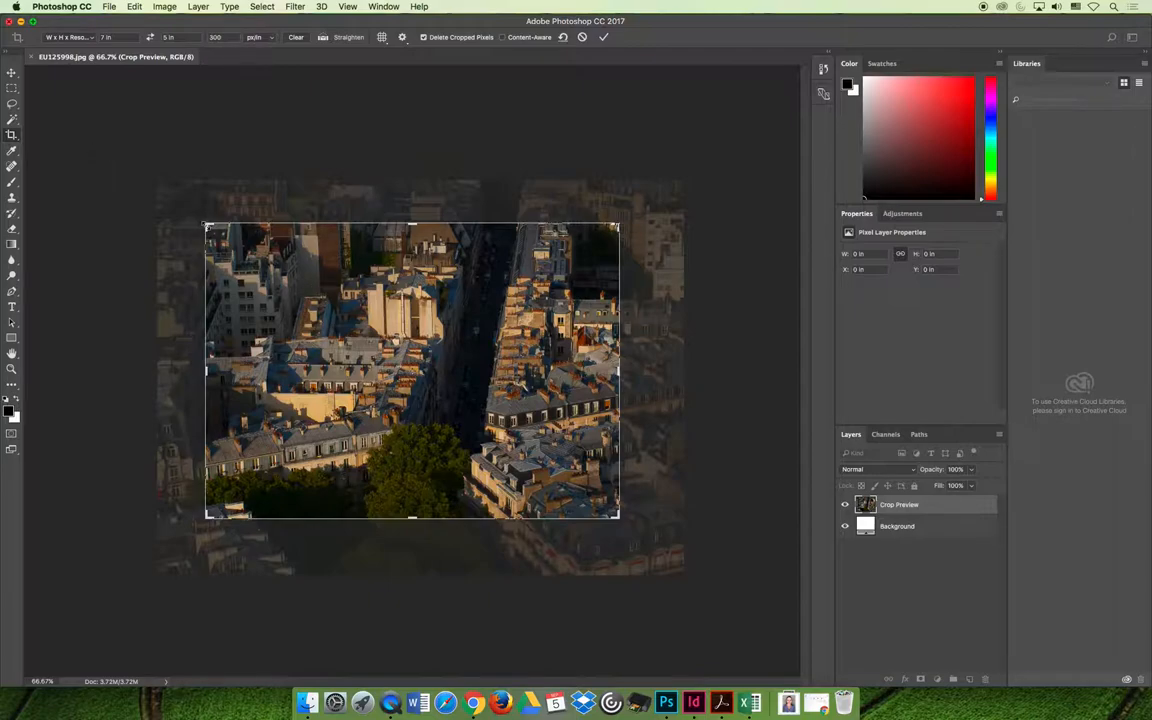
{"action": "left_click_drag", "start_coordinate": [207, 222], "coordinate": [168, 197]}
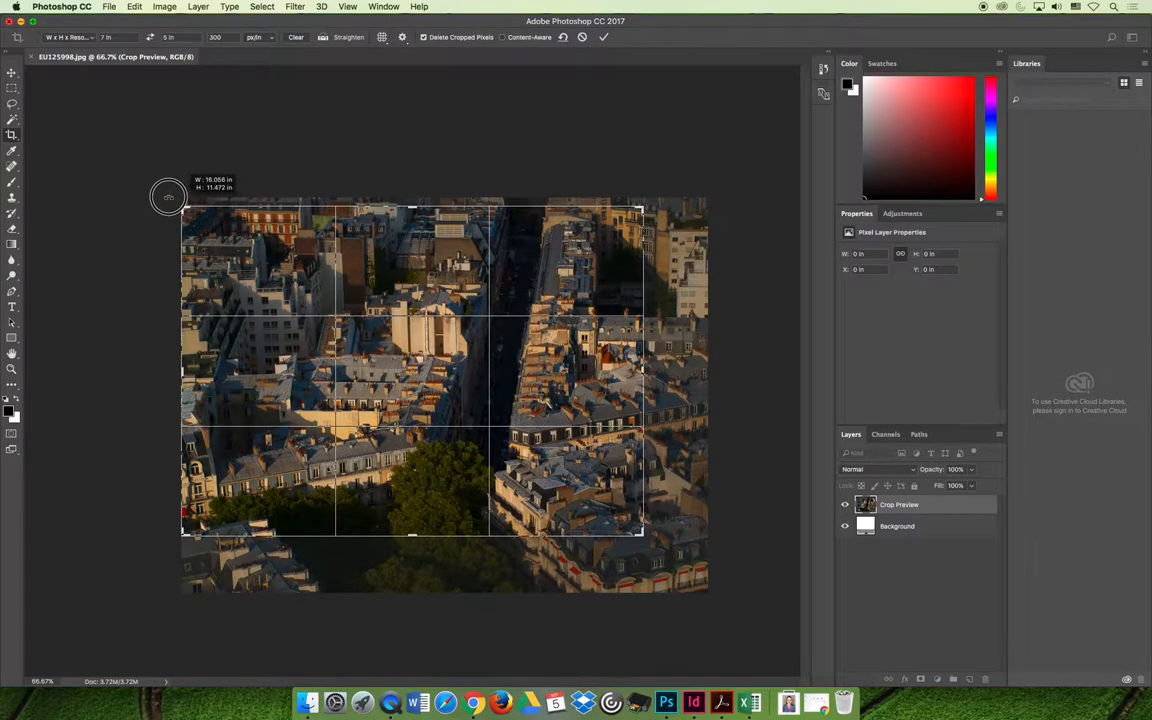
{"action": "left_click_drag", "start_coordinate": [168, 195], "coordinate": [118, 155]}
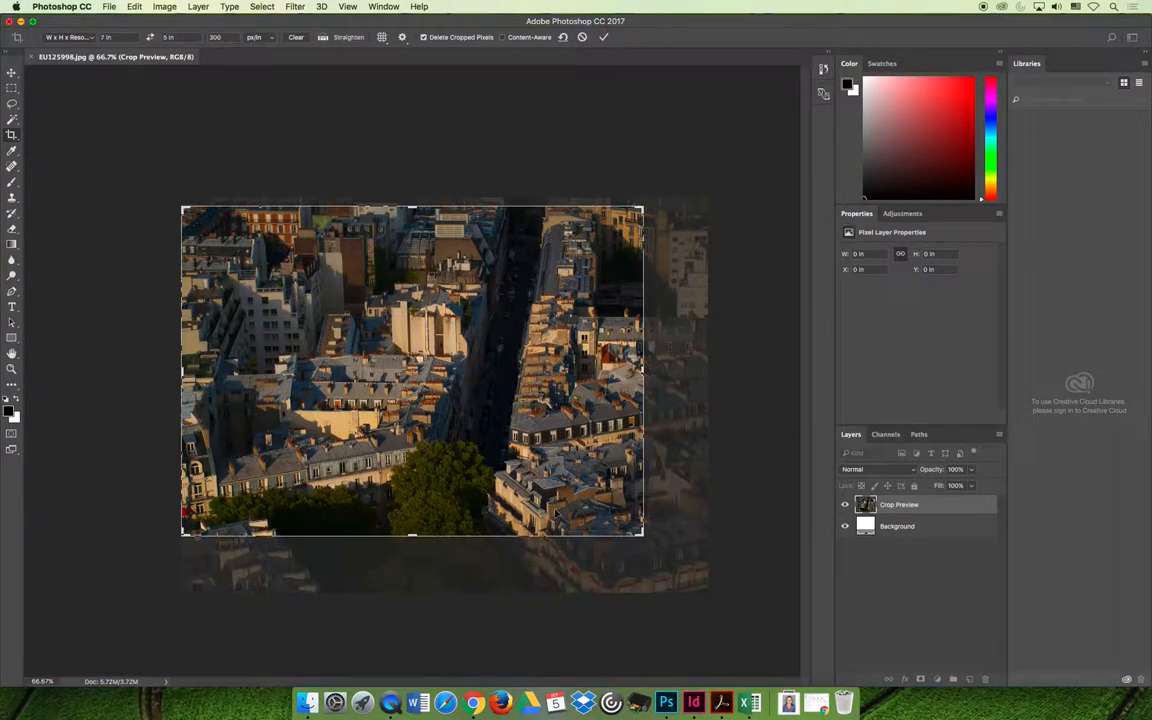
{"action": "left_click_drag", "start_coordinate": [643, 535], "coordinate": [668, 560]}
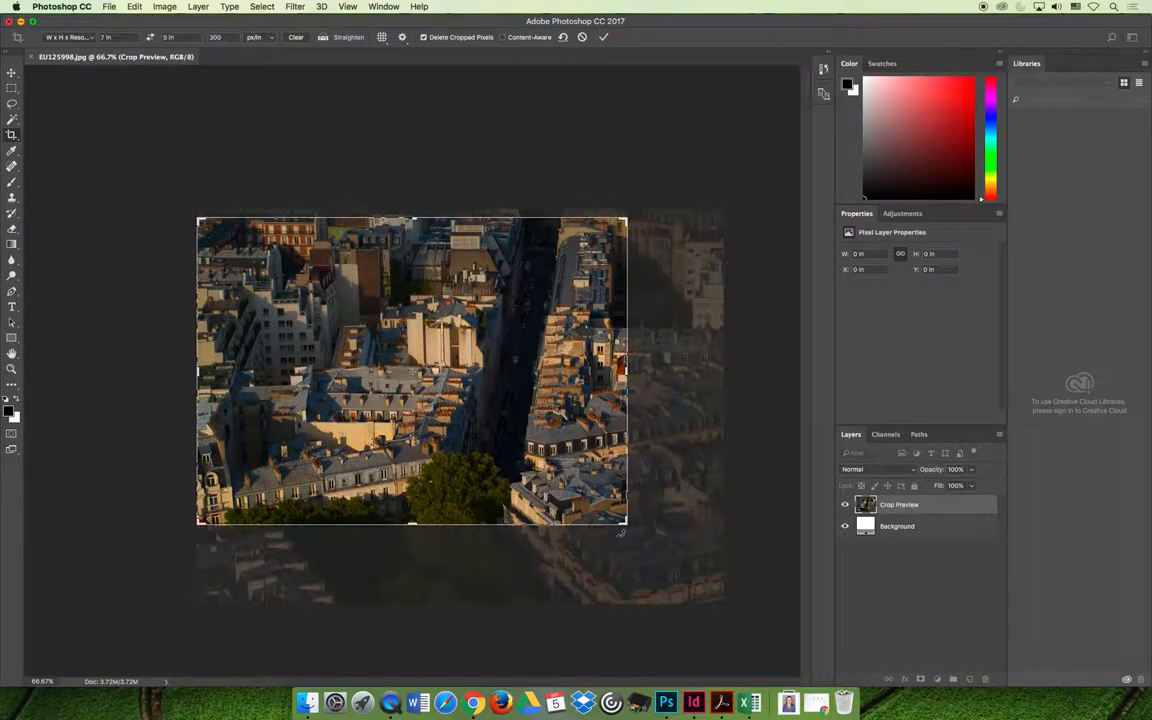
{"action": "left_click_drag", "start_coordinate": [410, 370], "coordinate": [520, 360]}
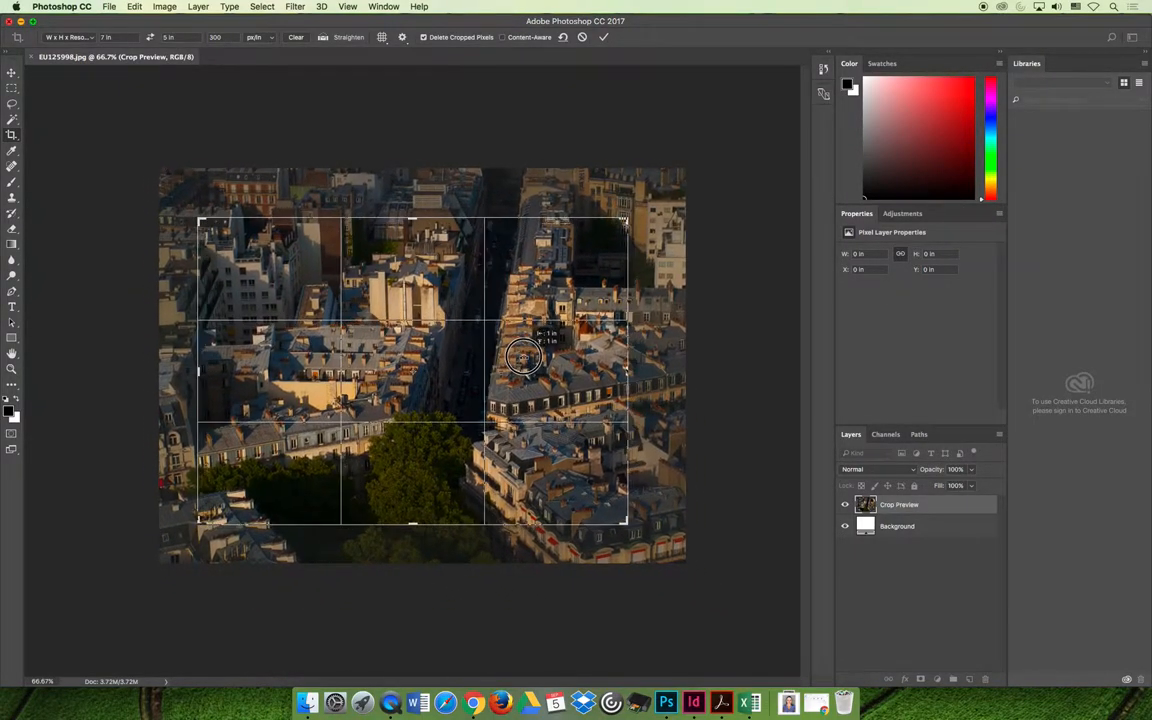
{"action": "left_click_drag", "start_coordinate": [522, 358], "coordinate": [538, 360]}
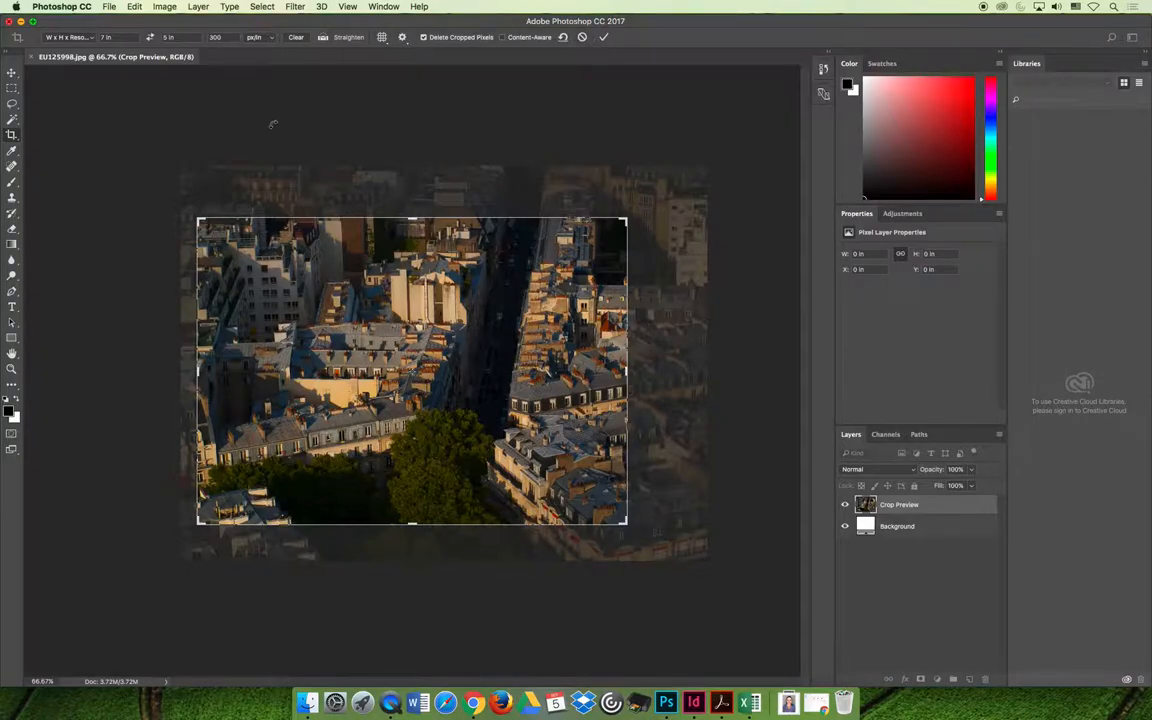
{"action": "mouse_move", "coordinate": [604, 37]}
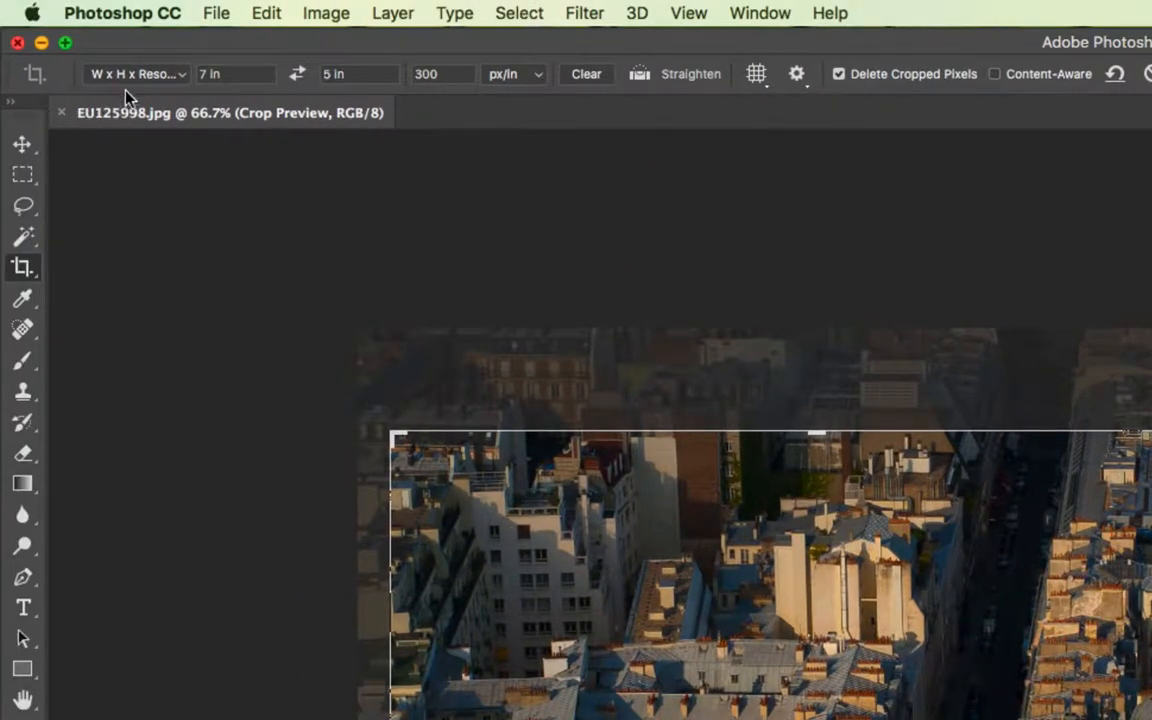
{"action": "mouse_move", "coordinate": [170, 85]}
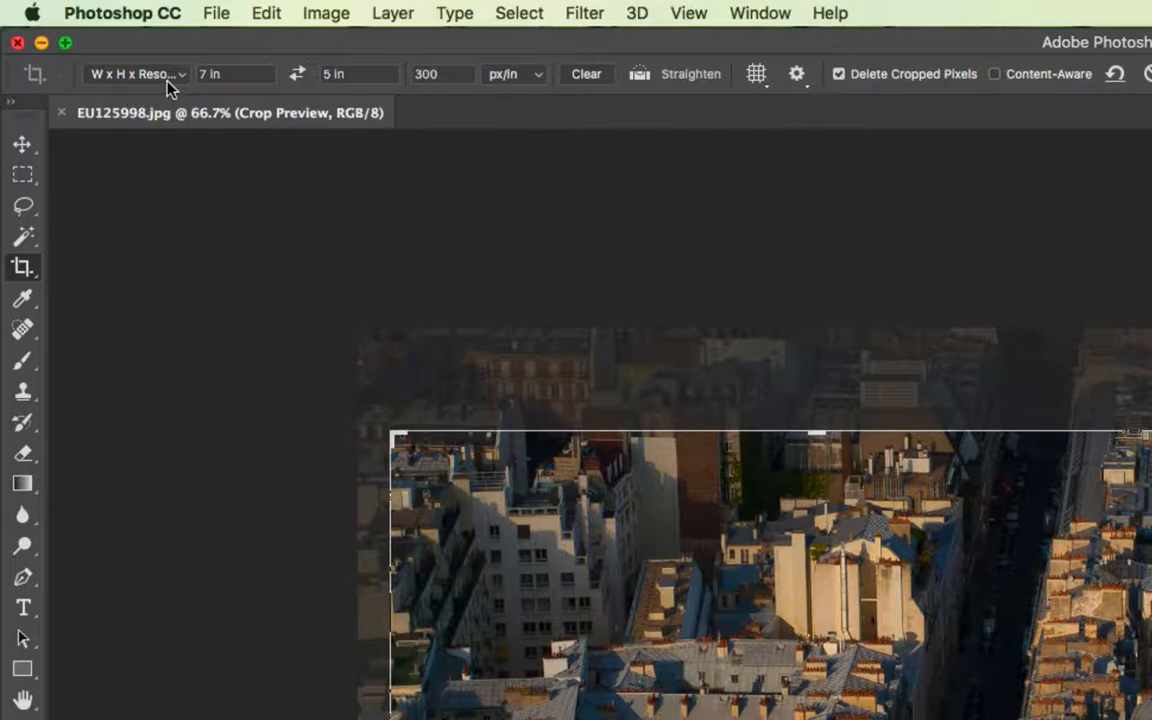
{"action": "mouse_move", "coordinate": [135, 74]}
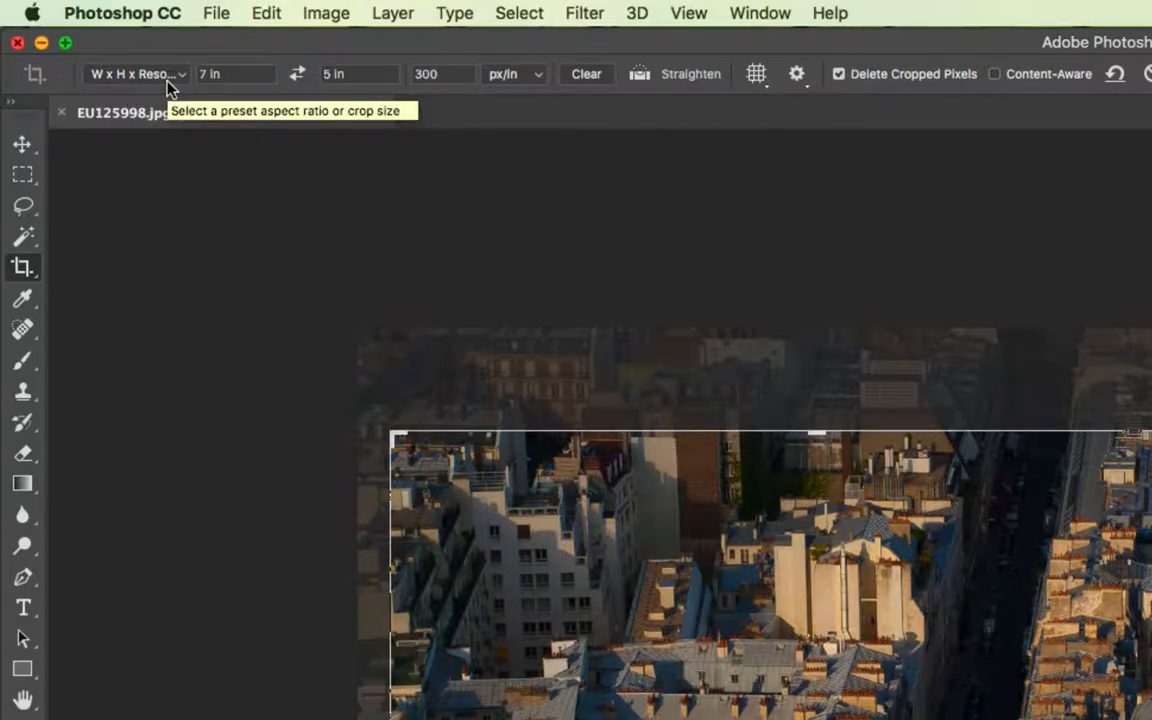
- Keep the W x H x Resolution crop preset and set crop resolution to 72 px/in
{"action": "left_click", "coordinate": [135, 74]}
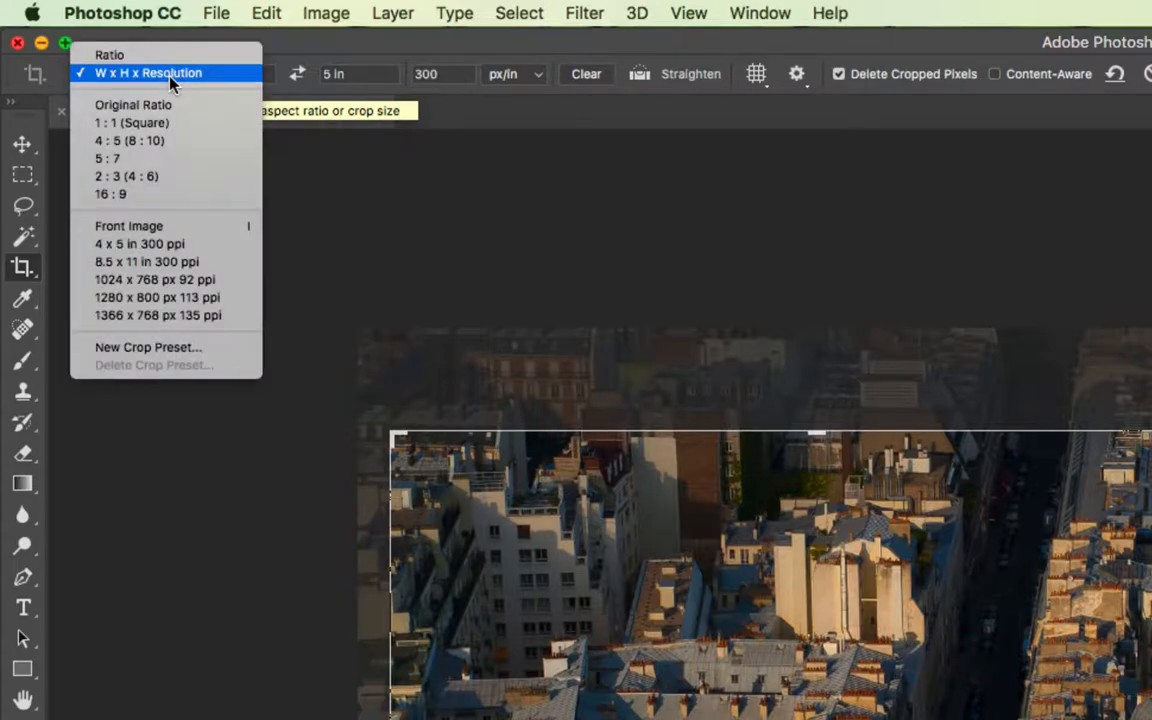
{"action": "left_click", "coordinate": [147, 72]}
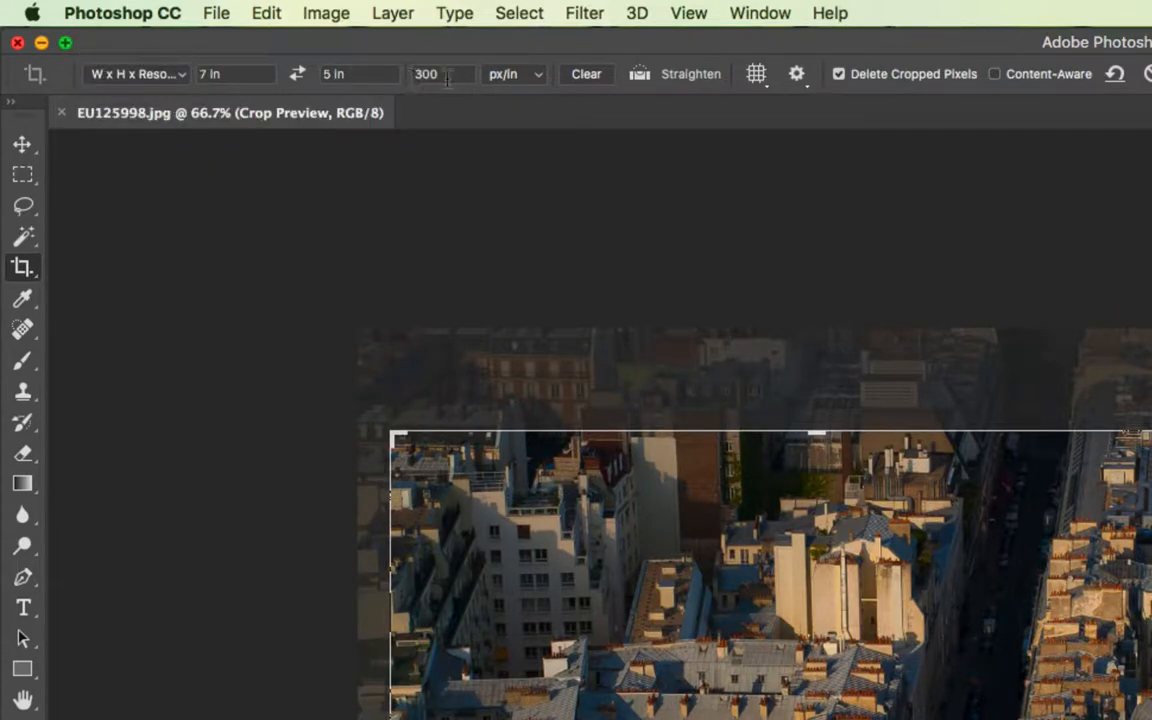
{"action": "mouse_move", "coordinate": [798, 291]}
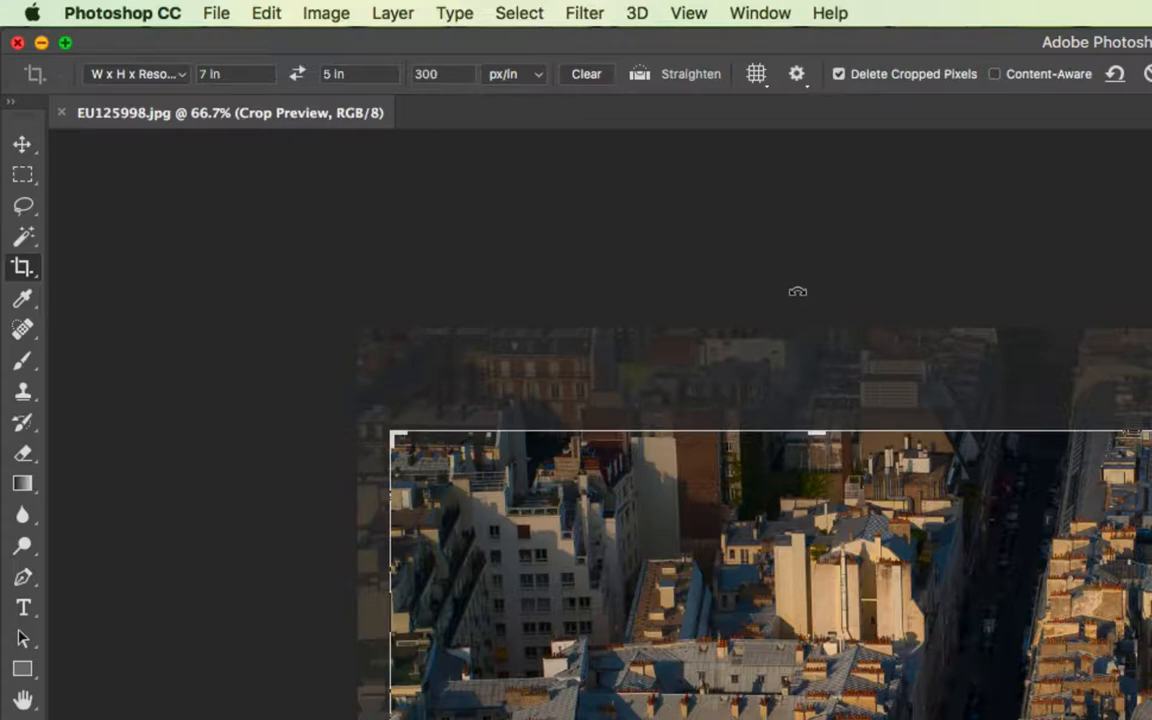
{"action": "mouse_move", "coordinate": [777, 272]}
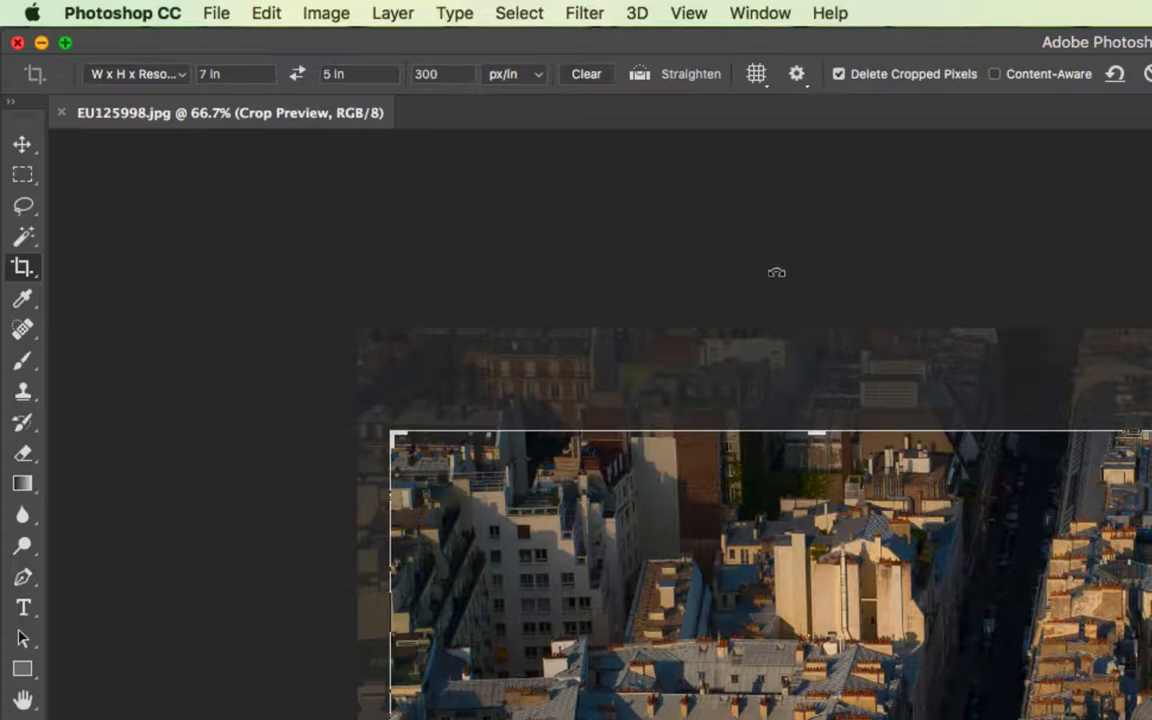
{"action": "left_click", "coordinate": [326, 13]}
{"action": "type", "text": "72"}
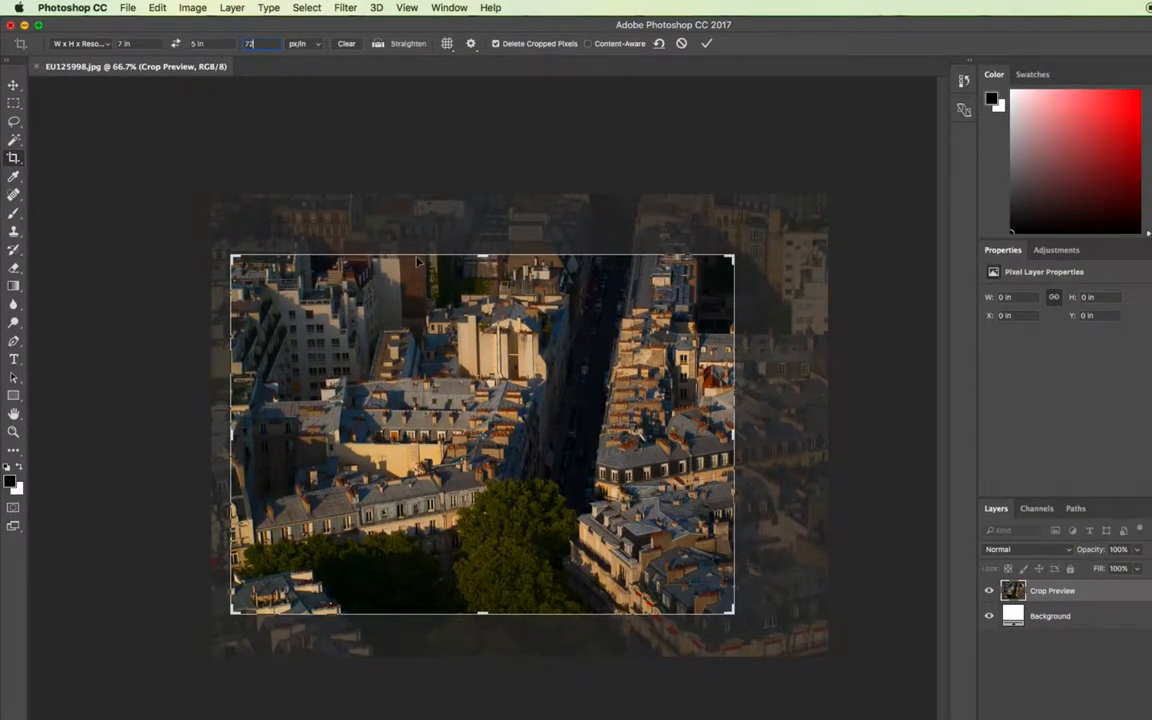
{"action": "mouse_move", "coordinate": [167, 228]}
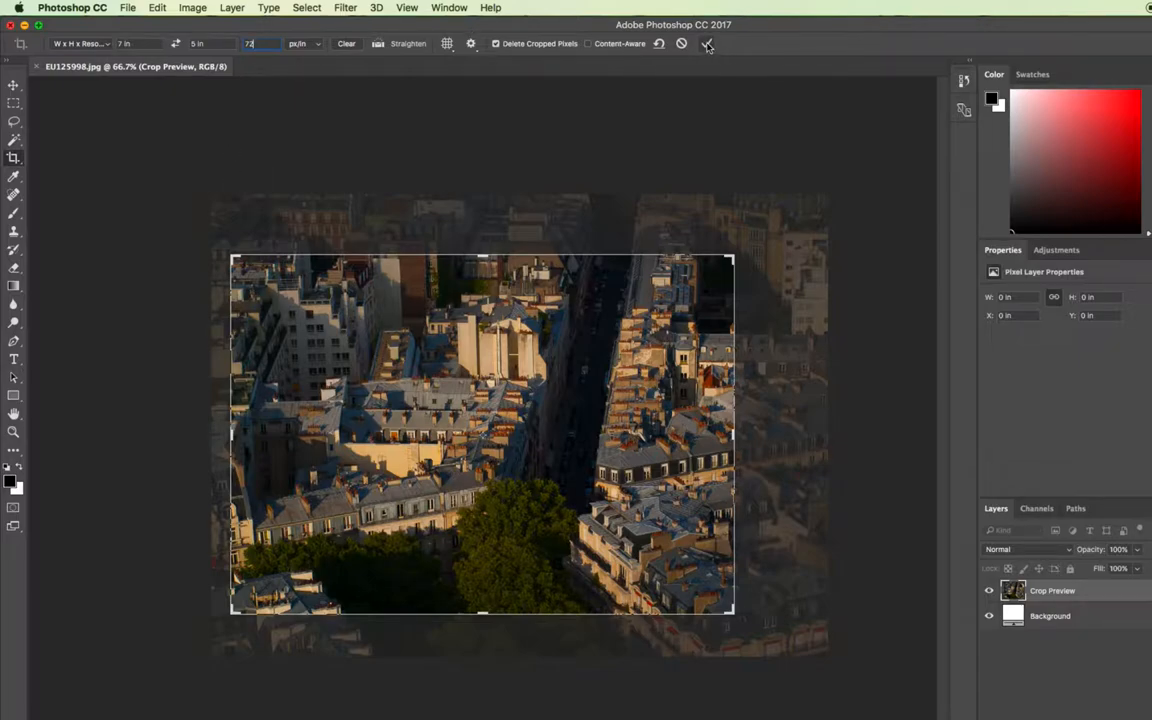
- Commit the crop, leaving a 7 × 5-inch document at 72 pixels/inch
{"action": "left_click", "coordinate": [707, 43]}
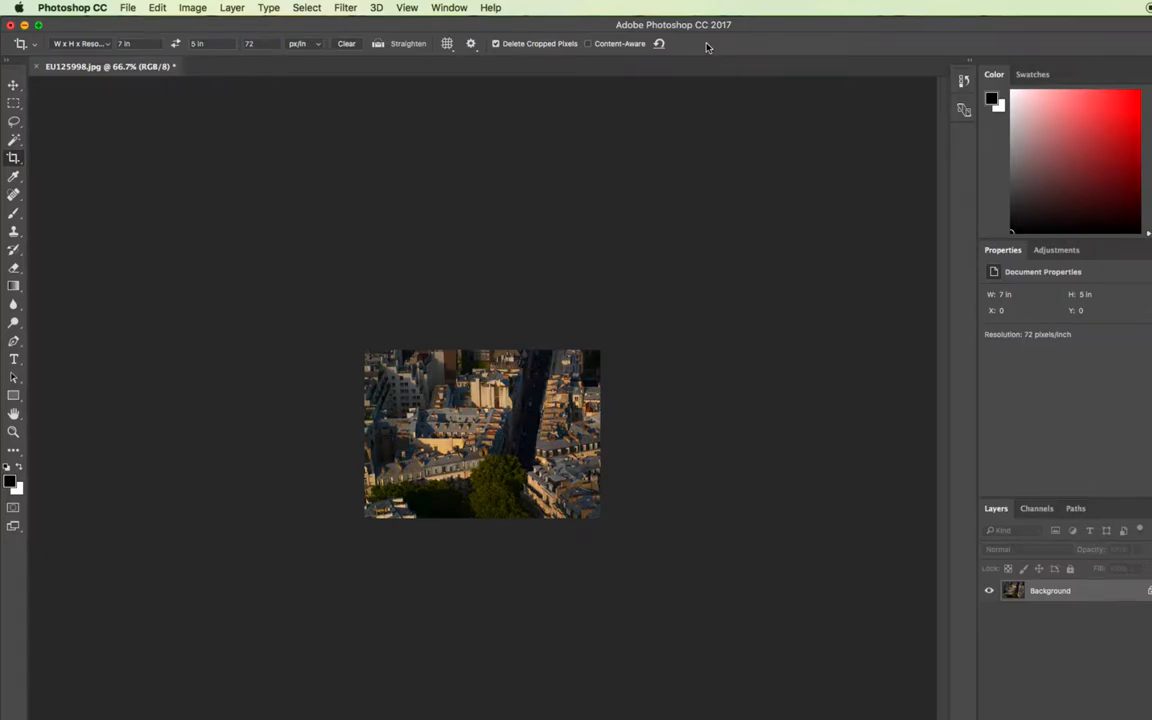
{"action": "mouse_move", "coordinate": [302, 138]}
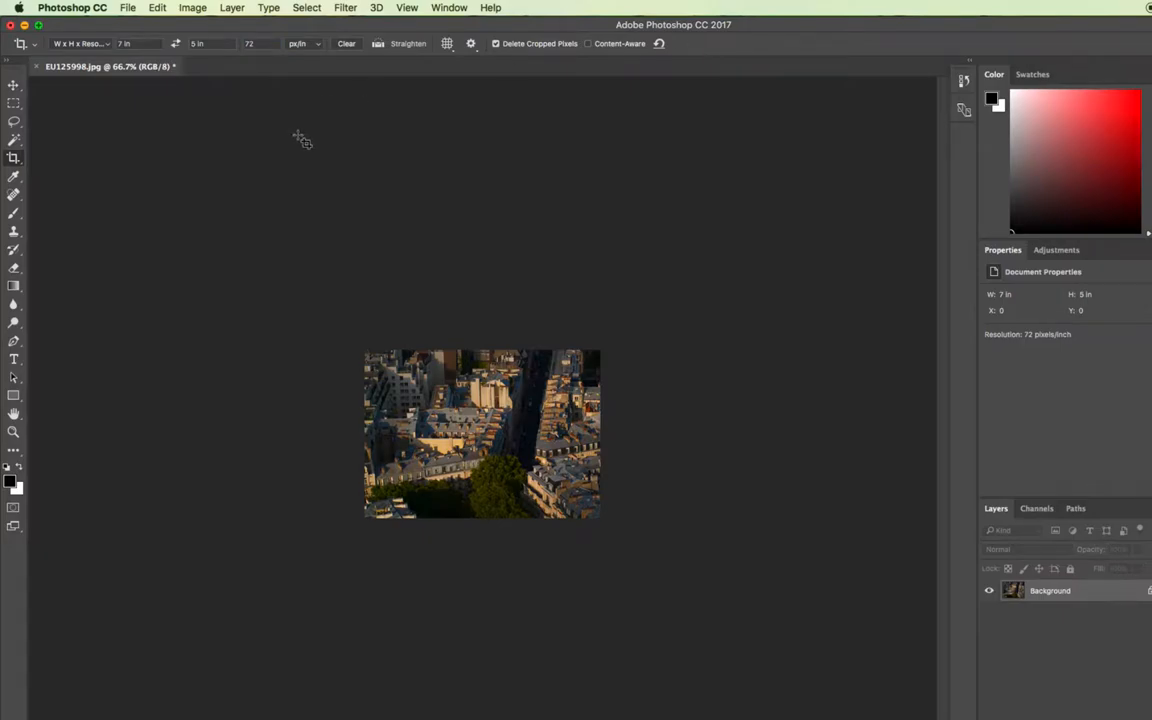
{"action": "left_click", "coordinate": [192, 8]}
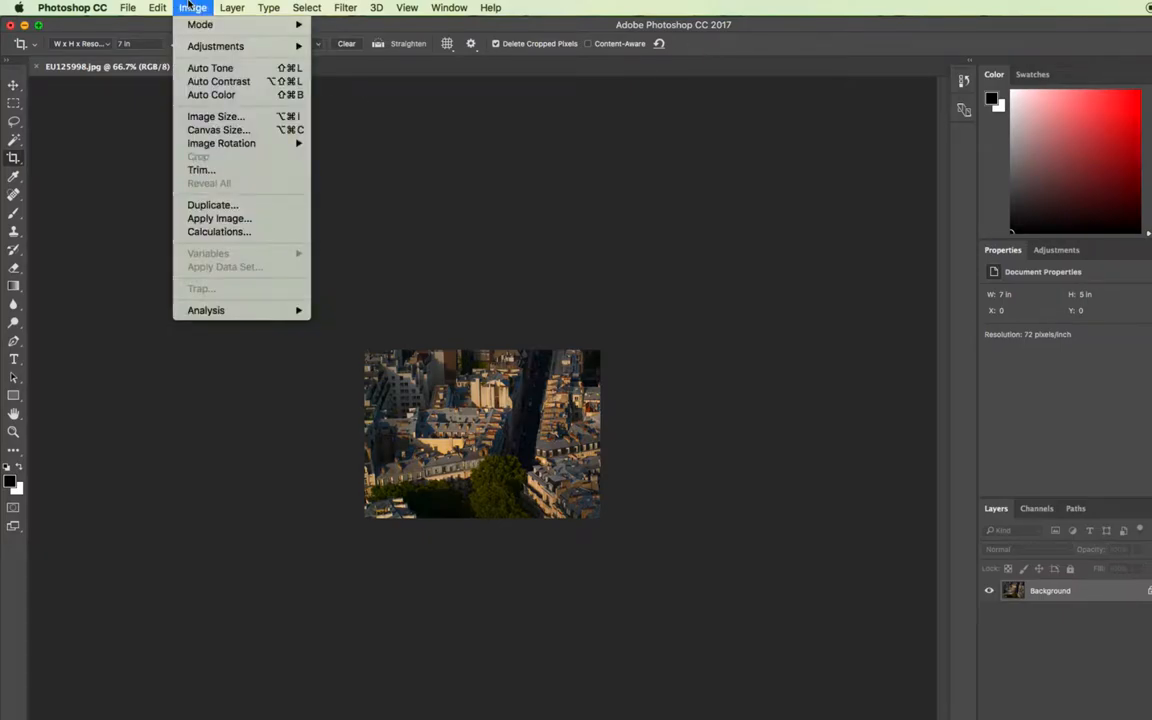
{"action": "mouse_move", "coordinate": [215, 116]}
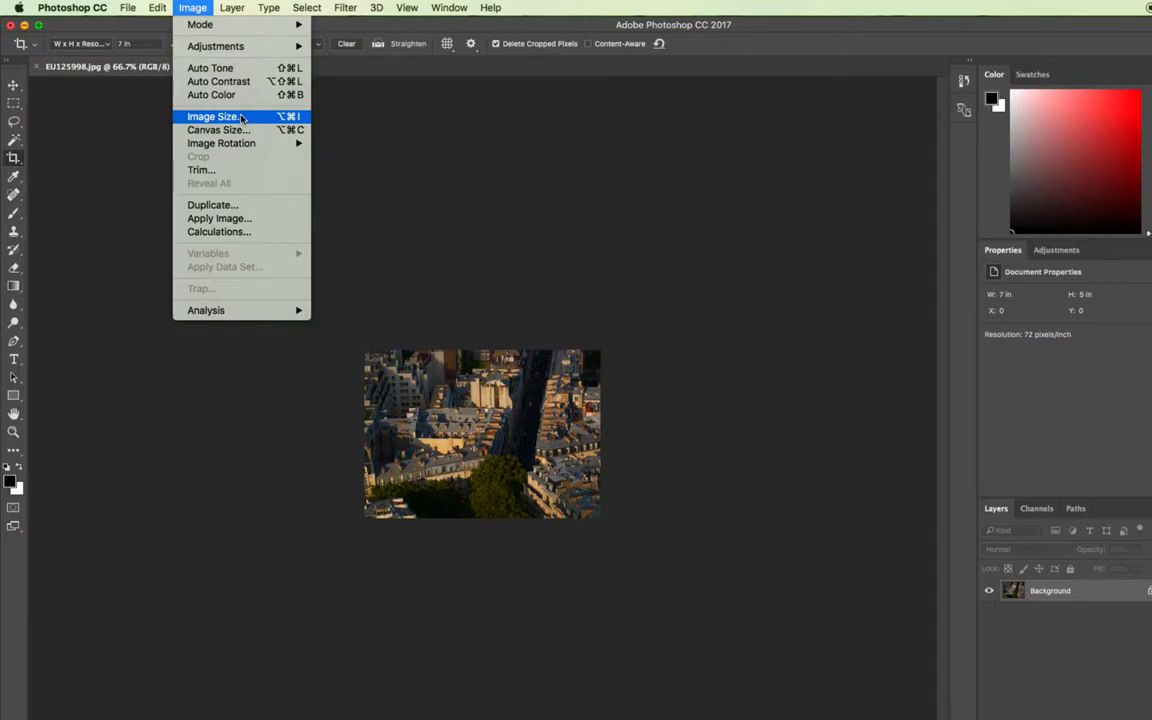
- Open Image Size to verify 504 × 360 px at 7 × 5 inches, 72 pixels/inch
{"action": "left_click", "coordinate": [212, 116]}
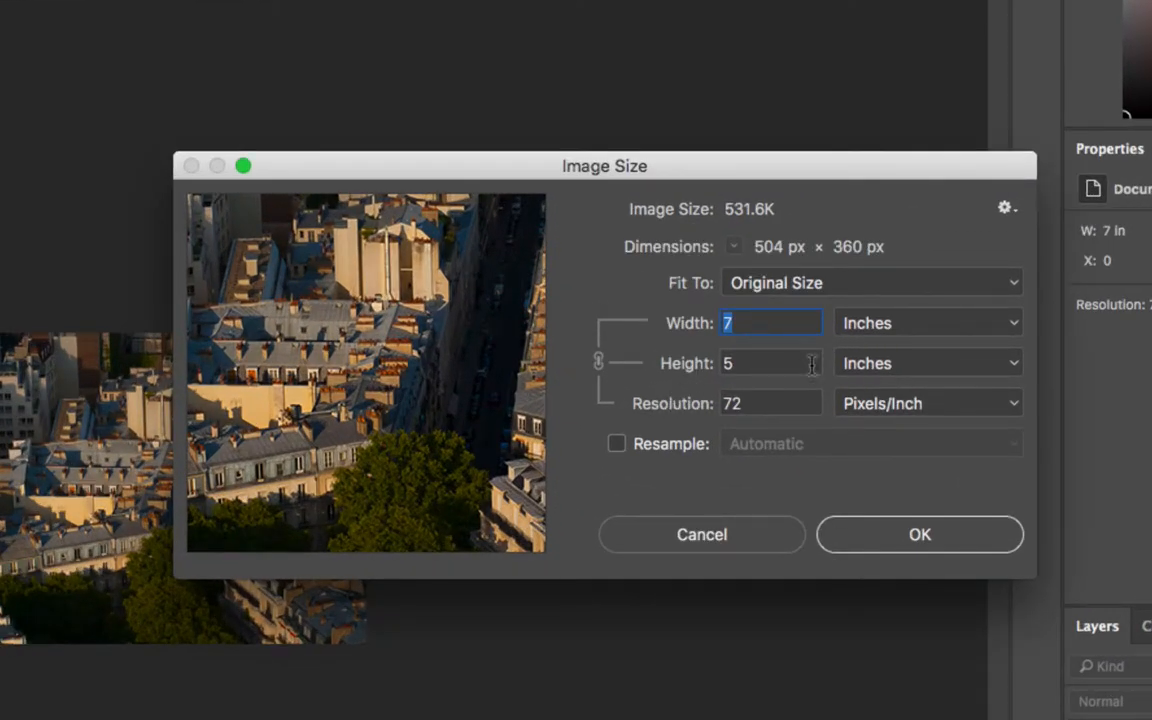
{"action": "mouse_move", "coordinate": [808, 437]}
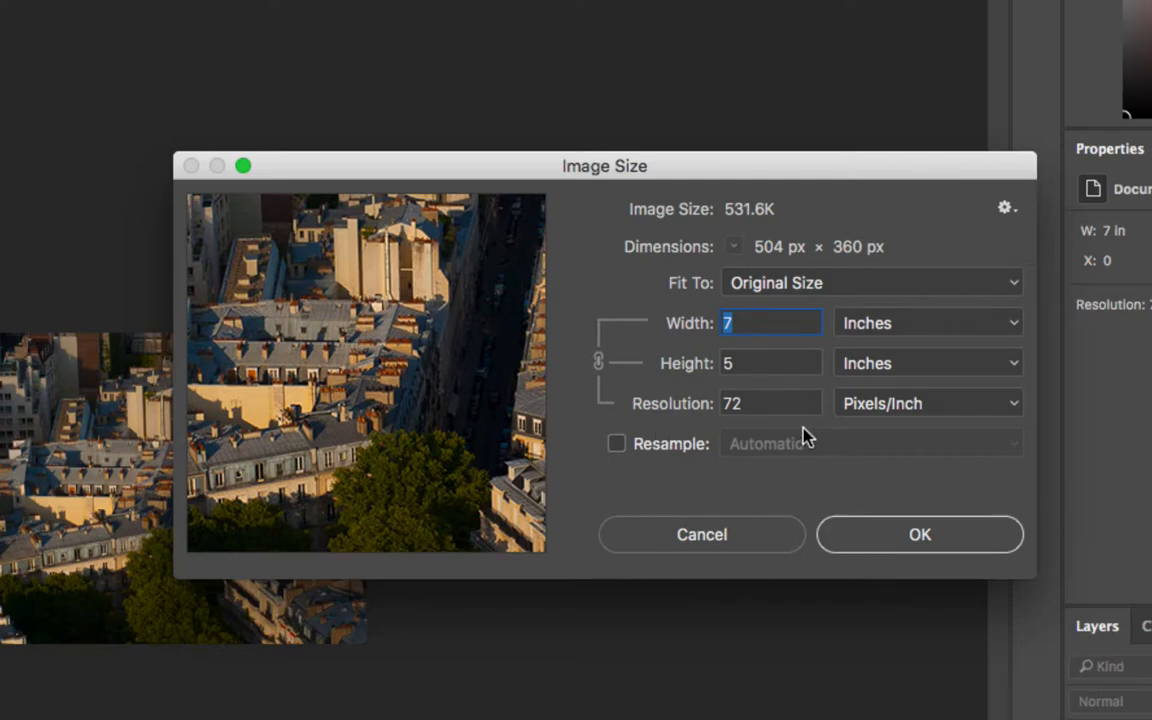